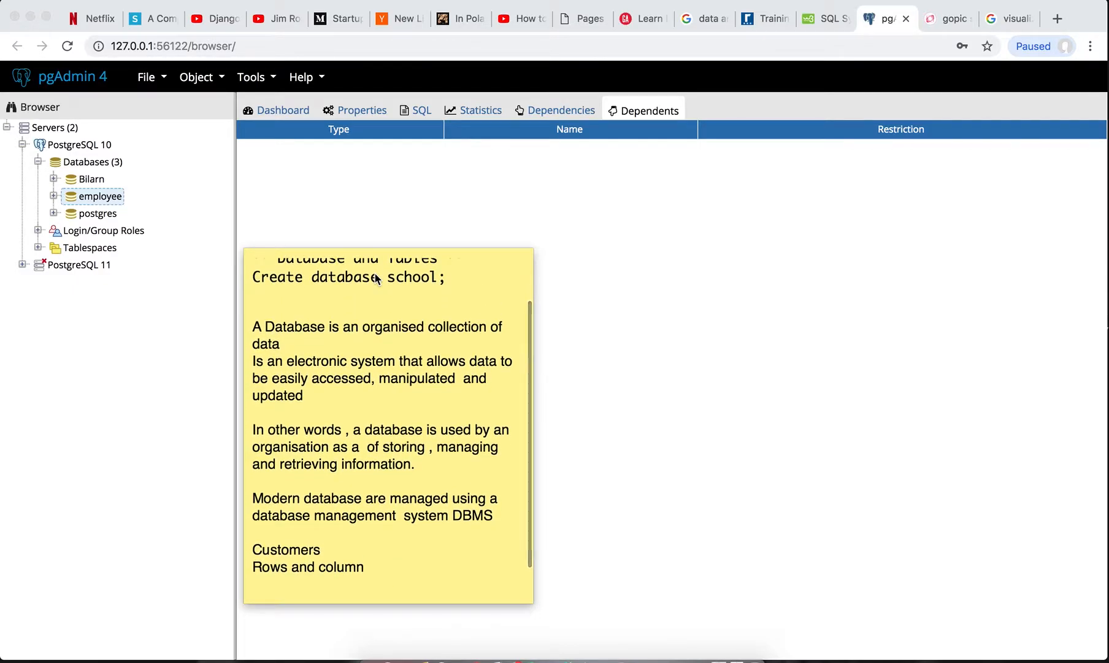
# Create a database named school from the Databases group under PostgreSQL 10 and save it.
pyautogui.scroll(-3)
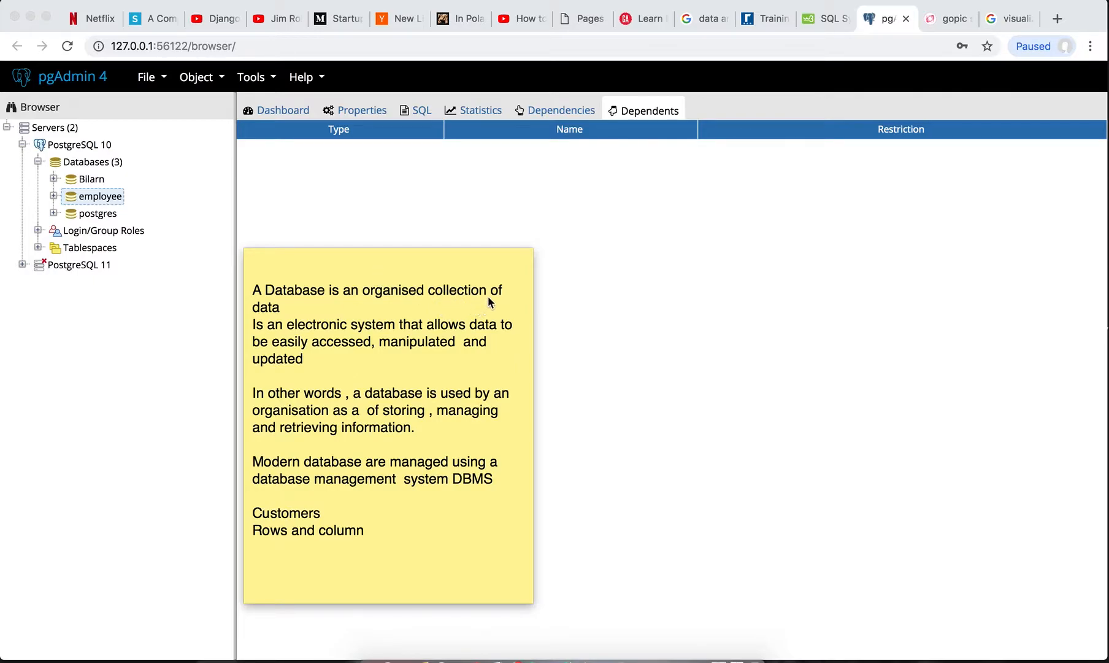
pyautogui.moveTo(365, 354)
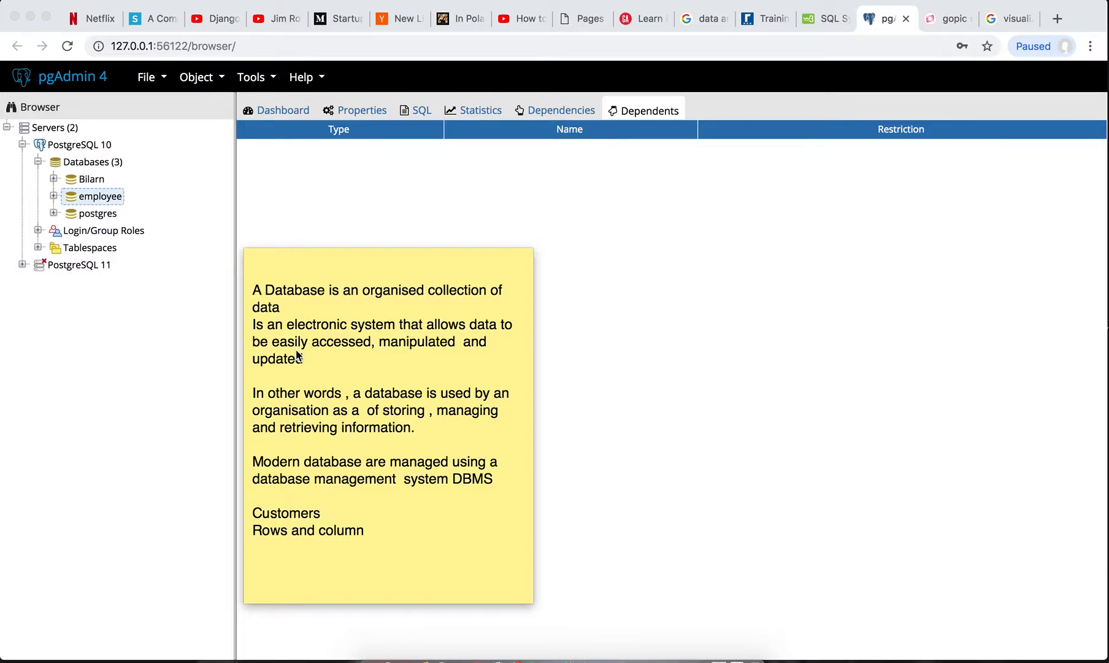
pyautogui.moveTo(379, 355)
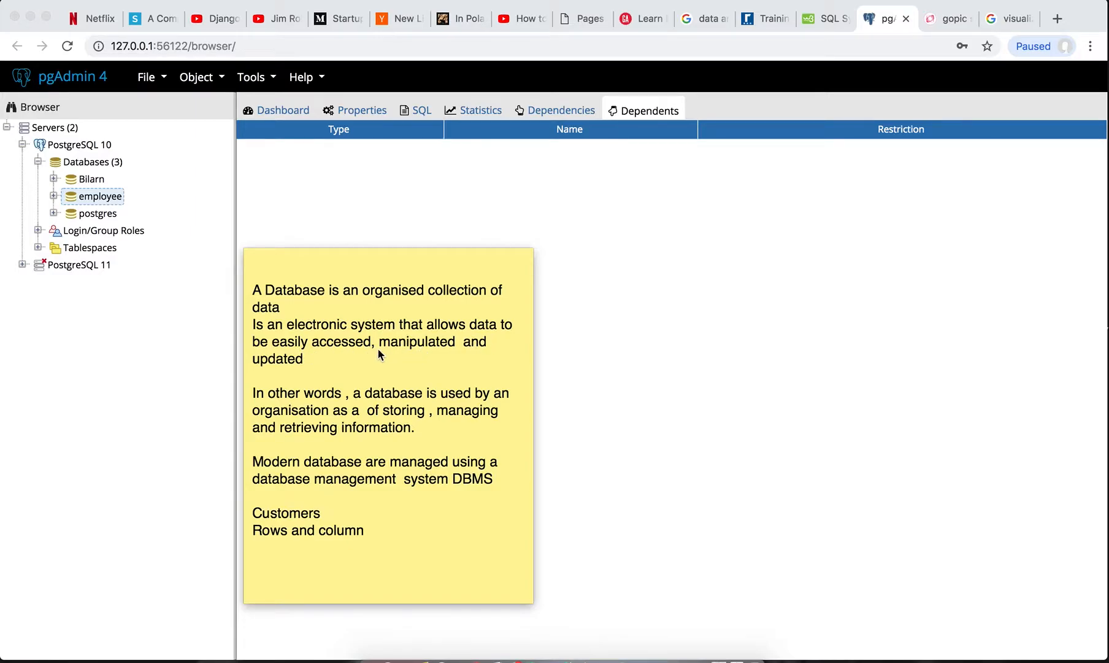
pyautogui.moveTo(300, 376)
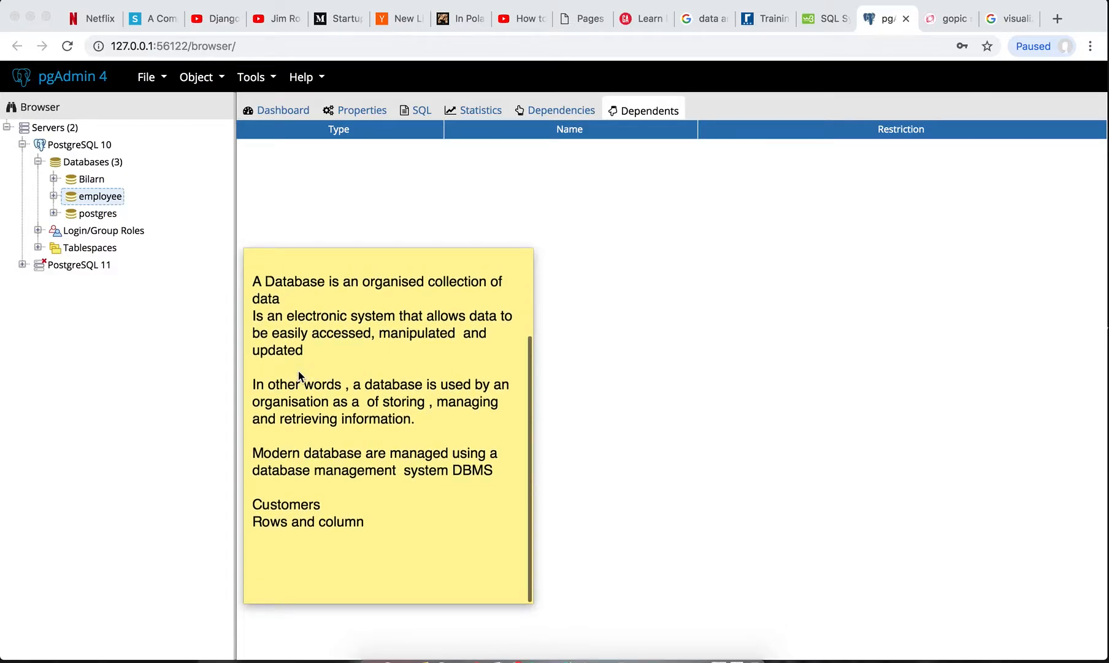
pyautogui.moveTo(383, 411)
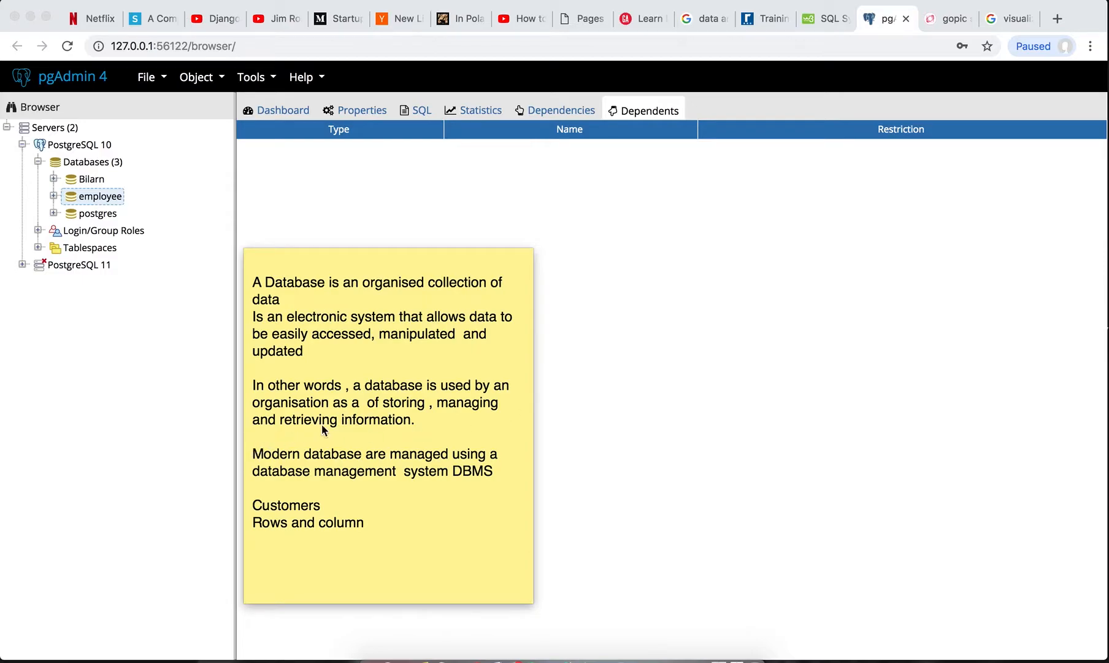
pyautogui.moveTo(368, 467)
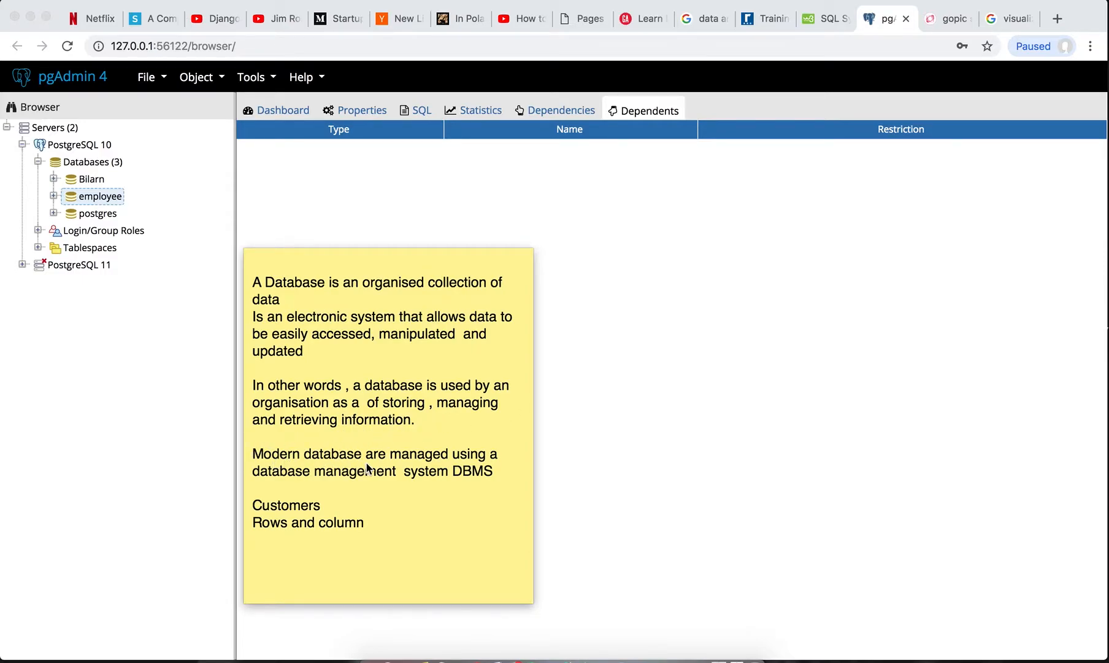
pyautogui.moveTo(346, 490)
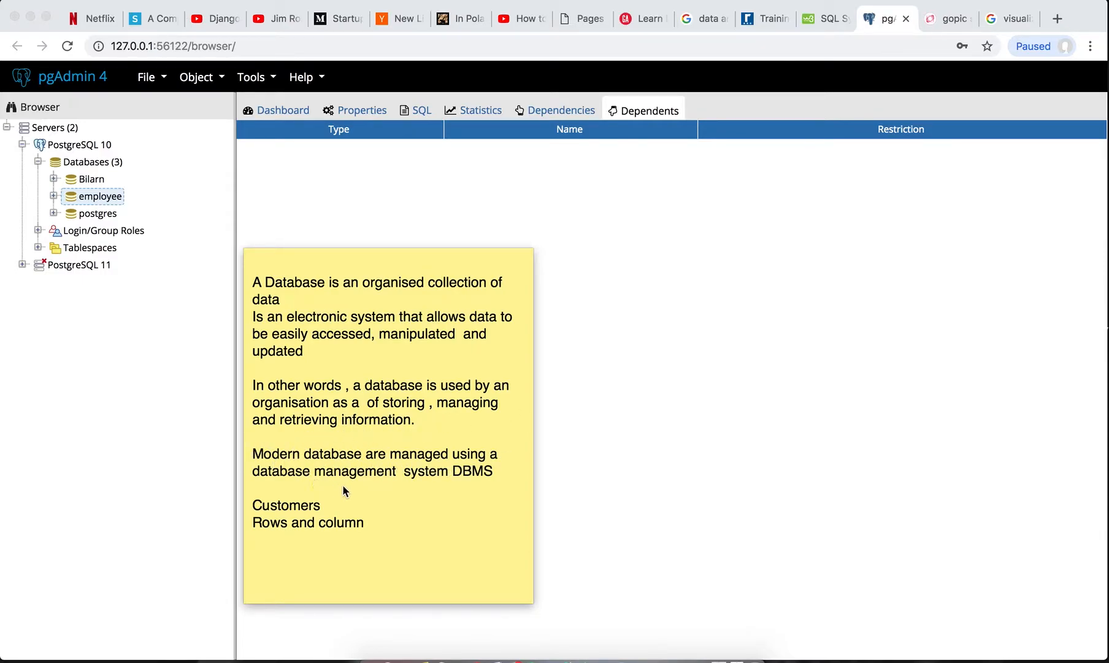
pyautogui.moveTo(414, 575)
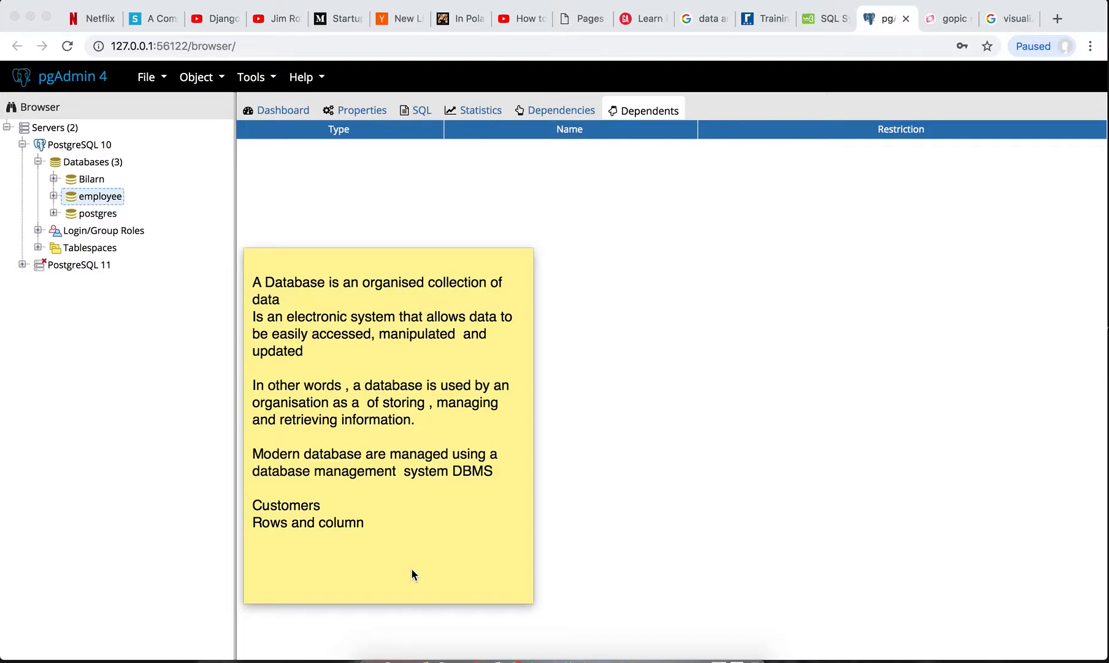
pyautogui.moveTo(380, 364)
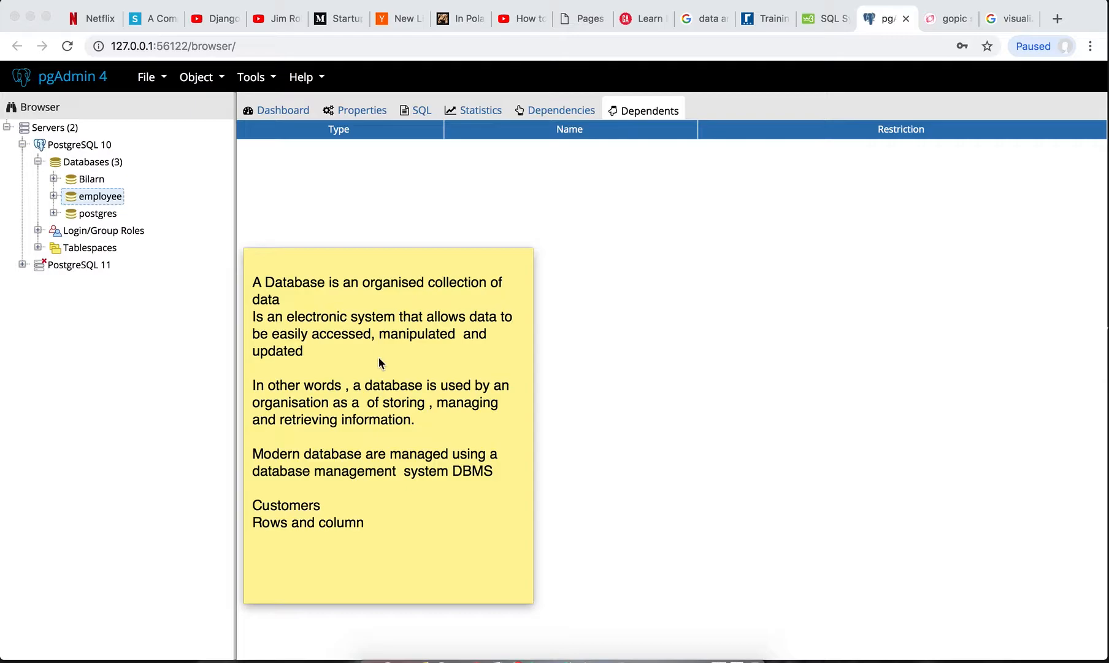
pyautogui.moveTo(326, 508)
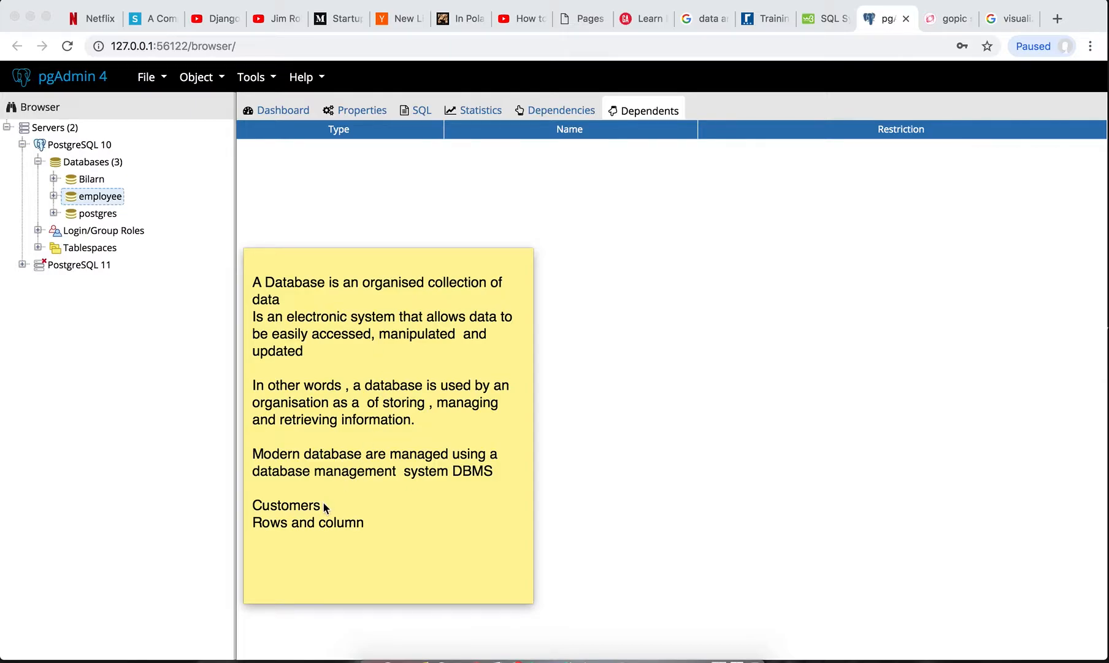
pyautogui.moveTo(358, 304)
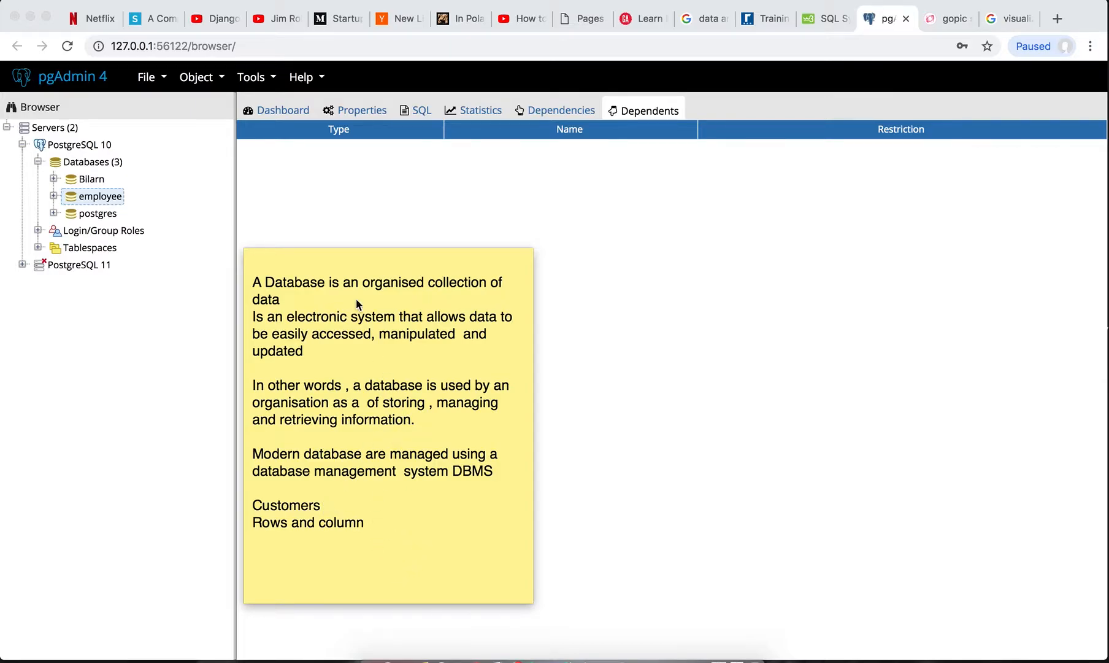
pyautogui.moveTo(215, 166)
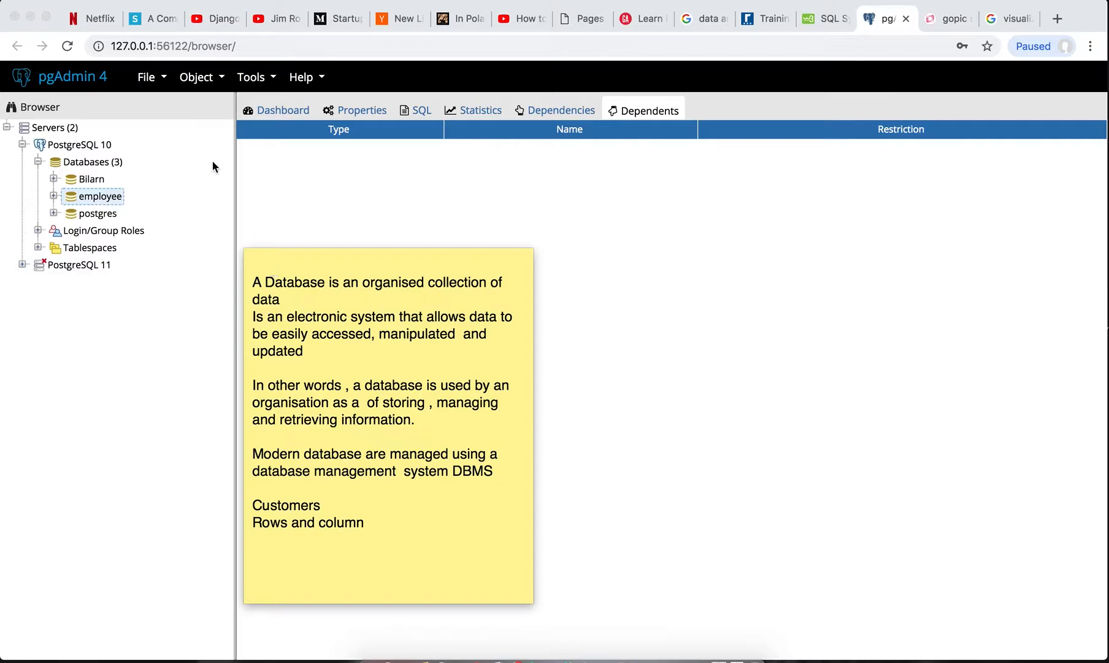
pyautogui.moveTo(221, 80)
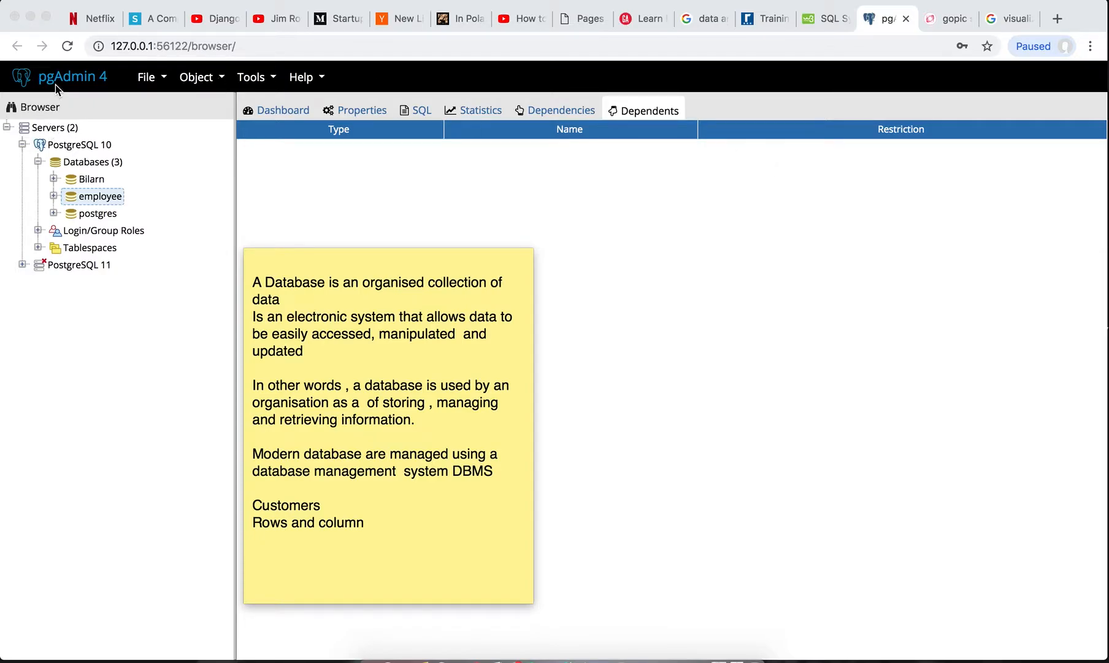
pyautogui.moveTo(819, 61)
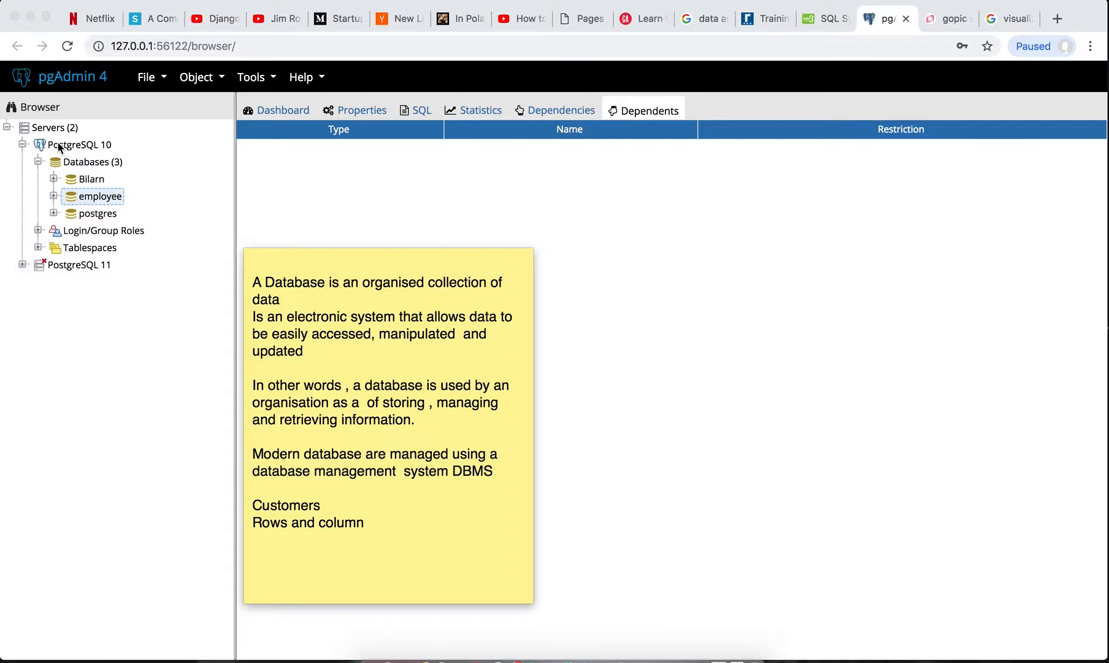
pyautogui.rightClick(74, 143)
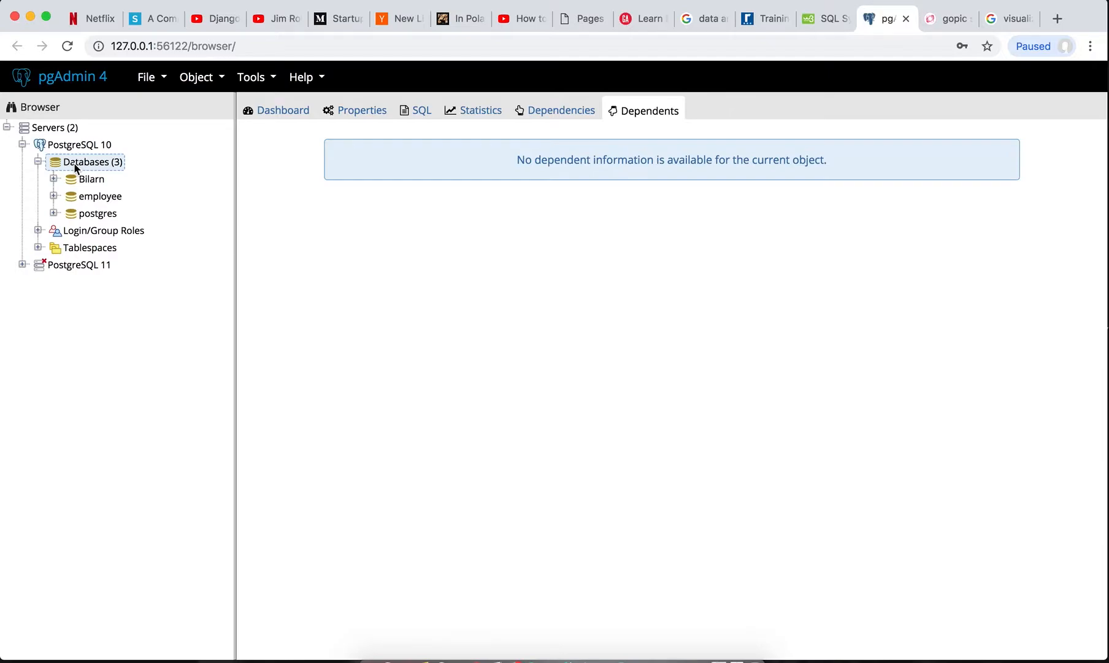
pyautogui.rightClick(88, 162)
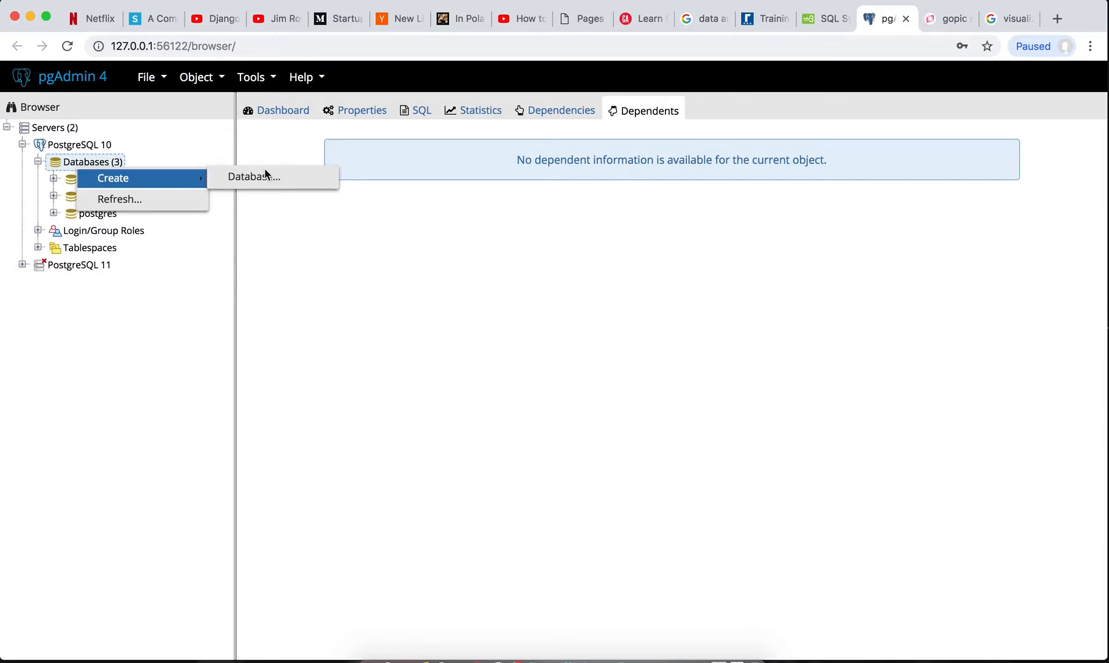
pyautogui.click(254, 176)
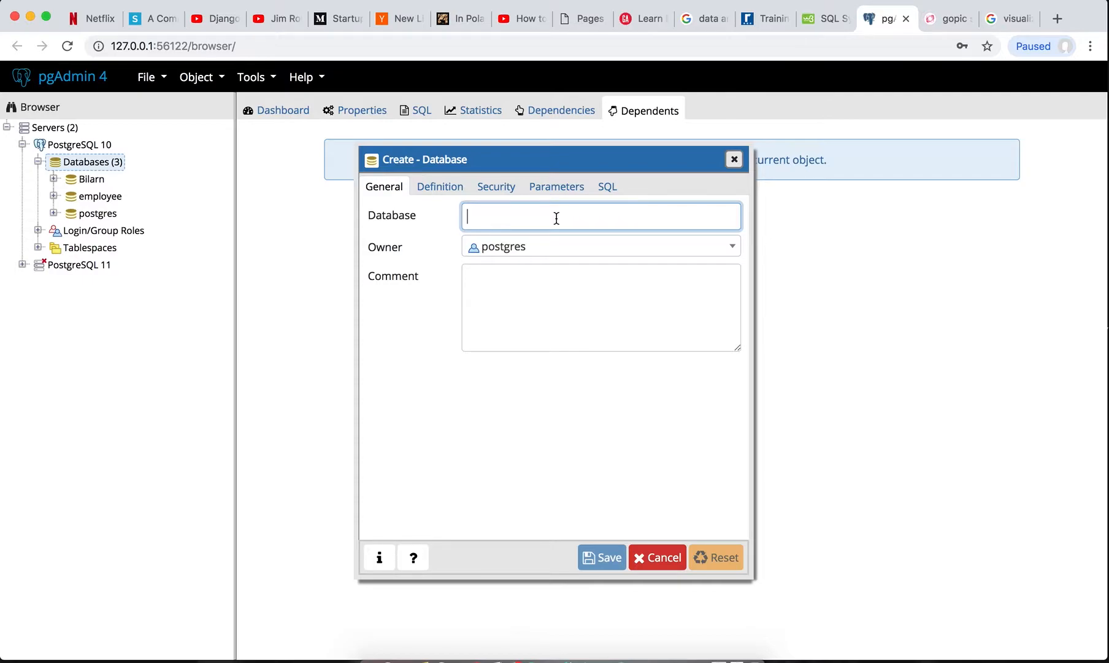
pyautogui.write('school')
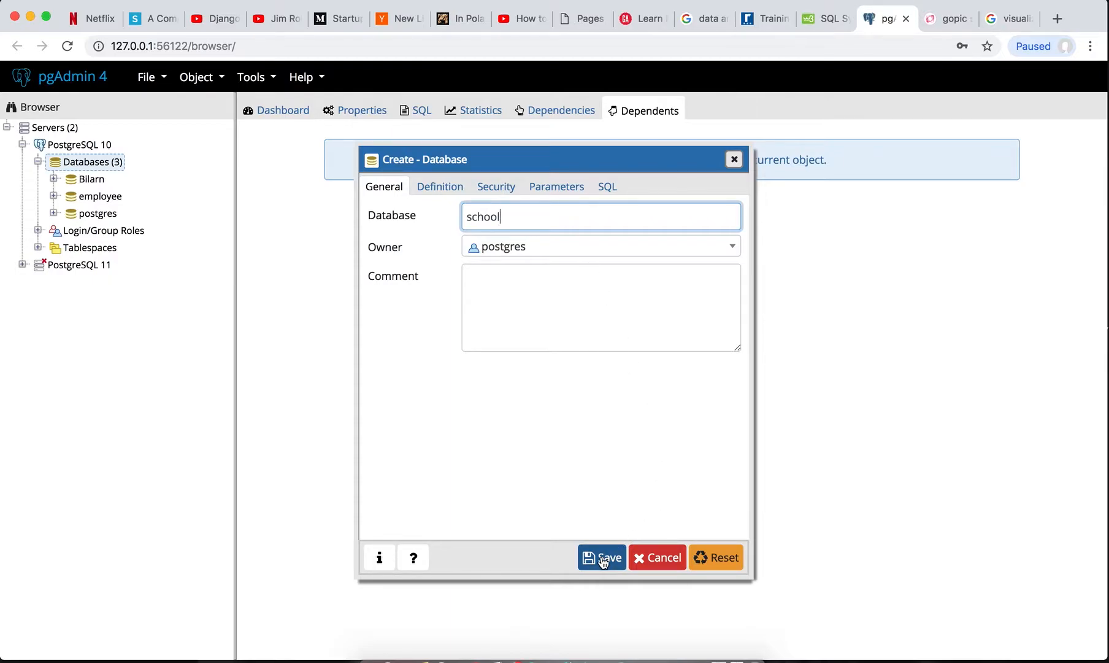
pyautogui.moveTo(604, 560)
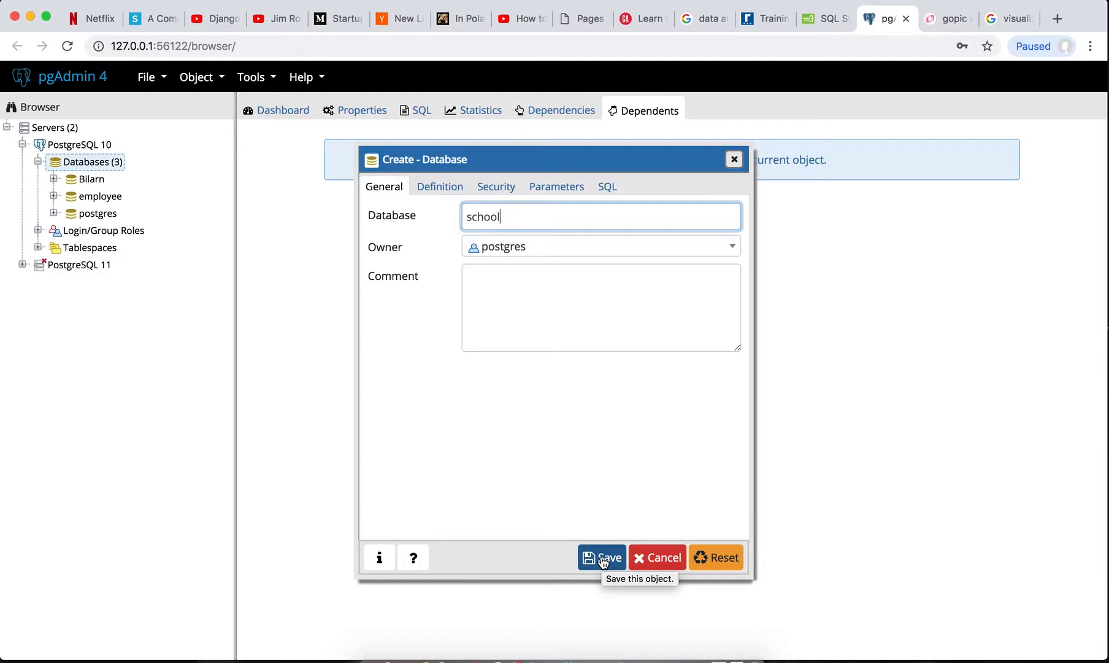
pyautogui.click(603, 558)
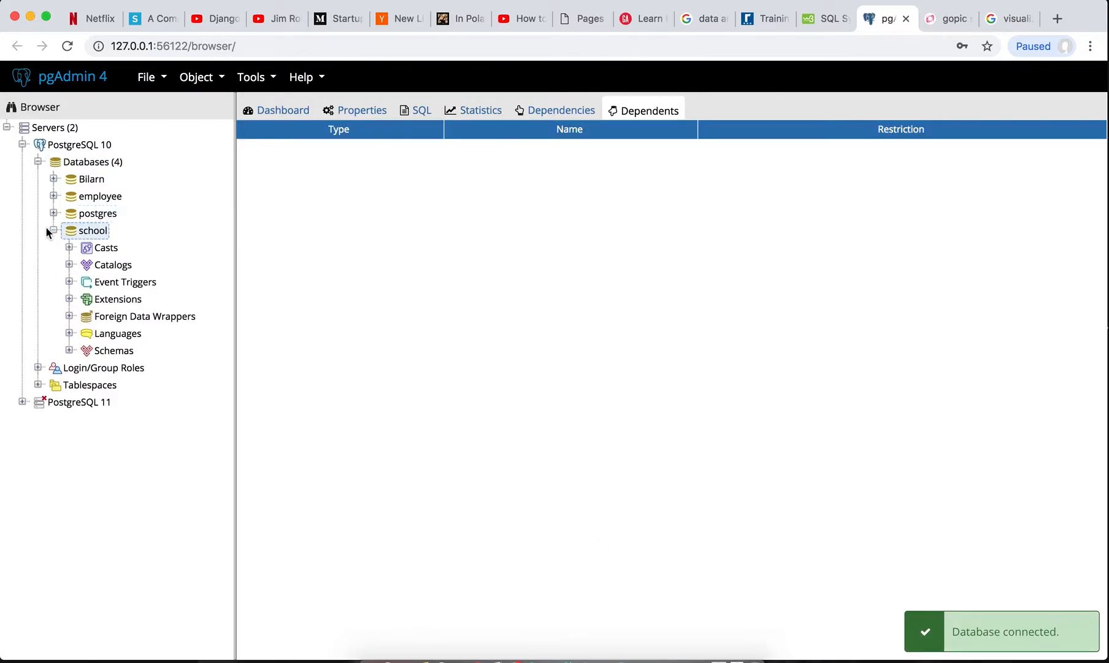
pyautogui.rightClick(91, 230)
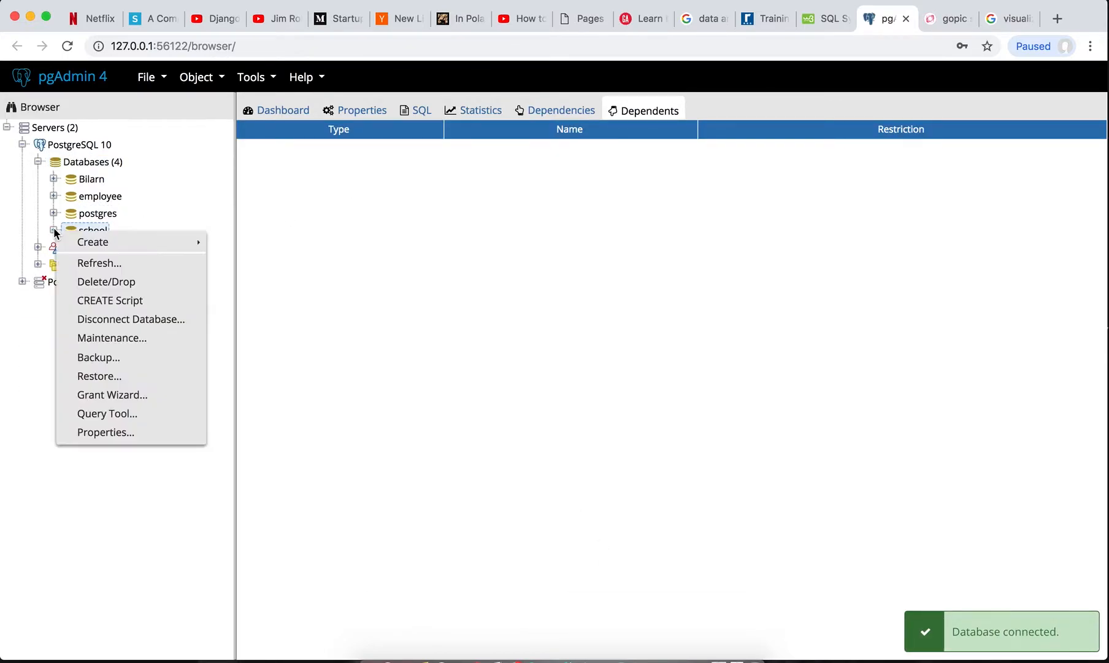
pyautogui.click(54, 230)
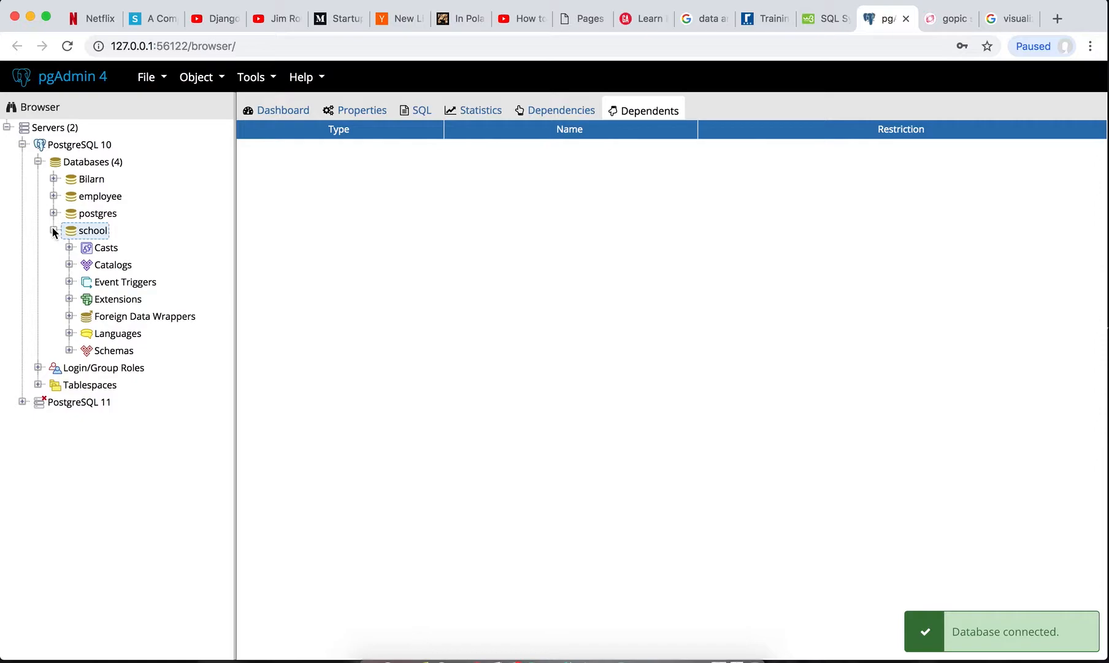
pyautogui.click(52, 230)
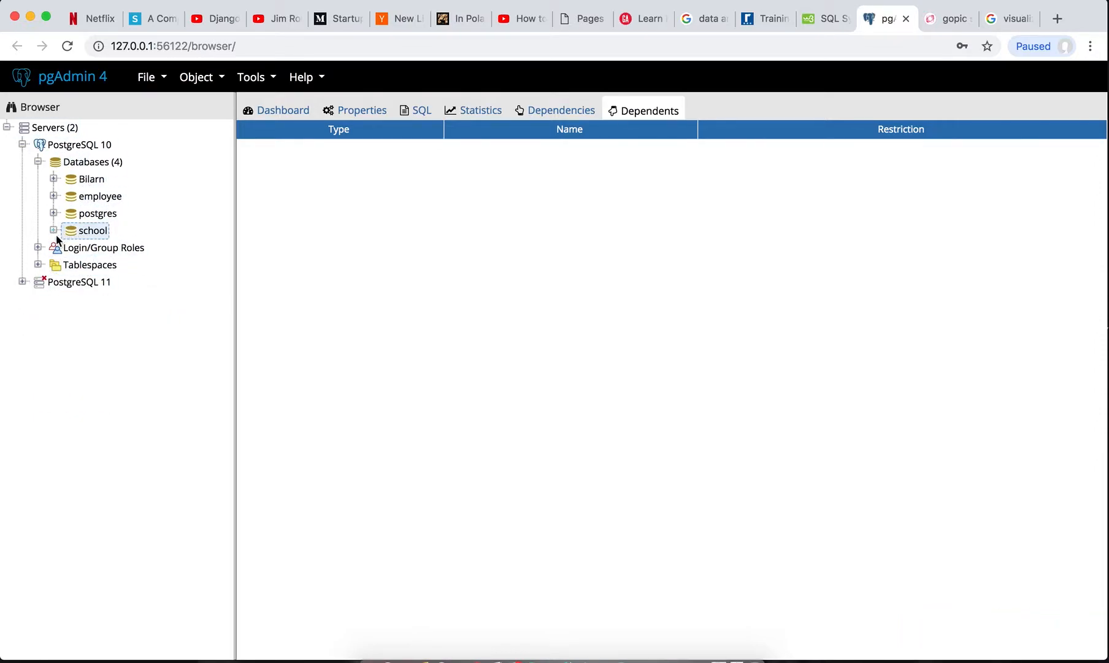
pyautogui.click(54, 231)
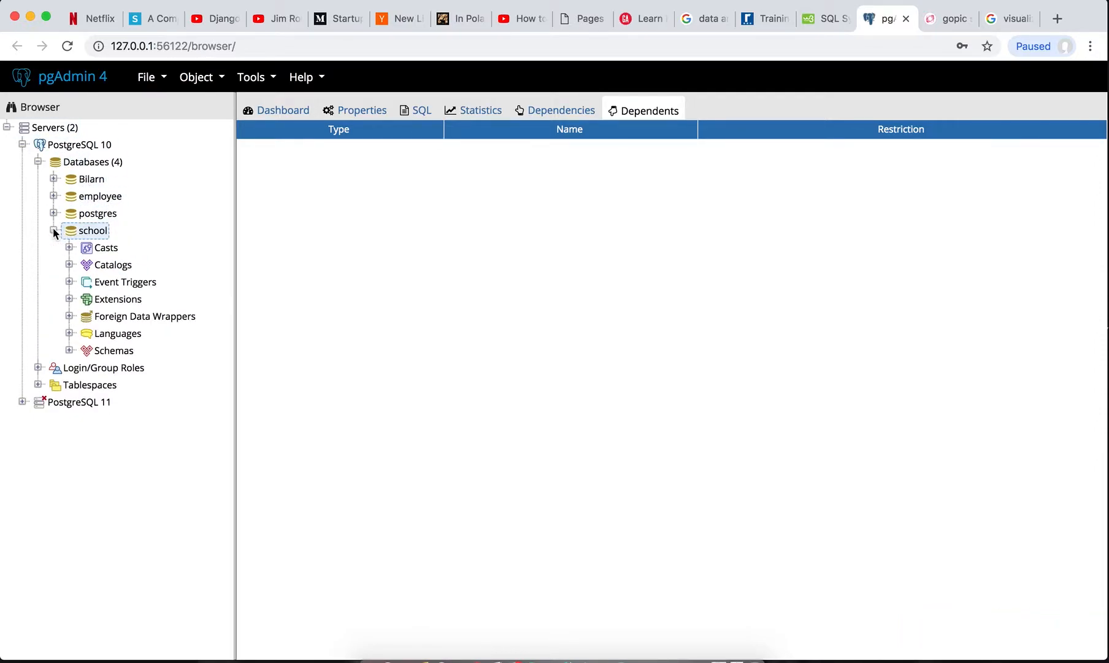
pyautogui.moveTo(163, 169)
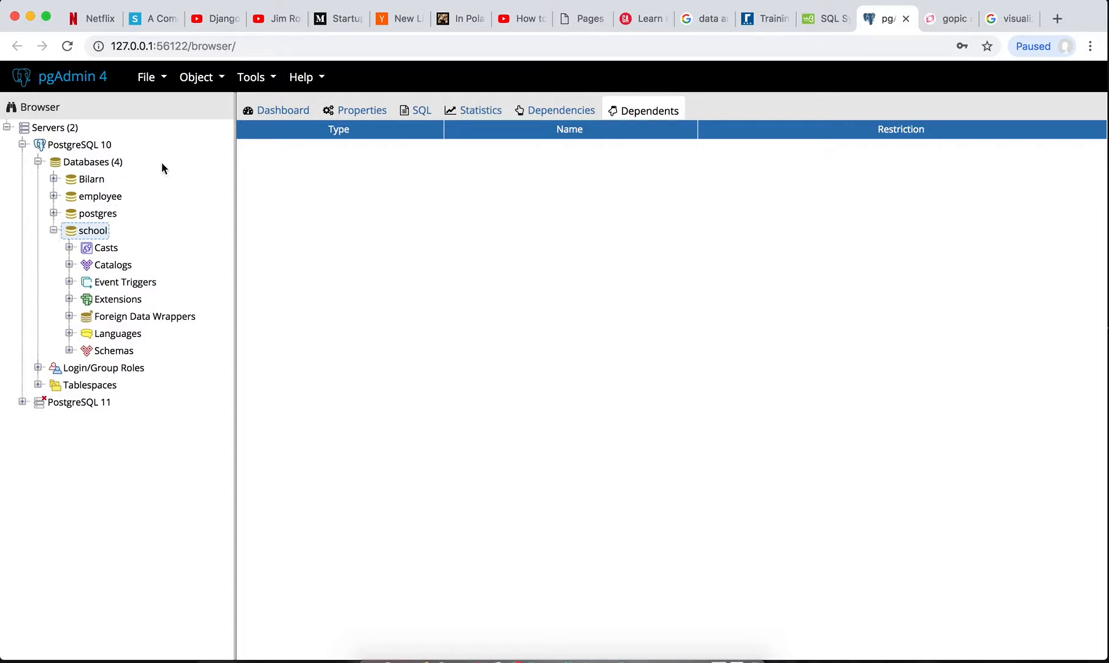
pyautogui.moveTo(94, 236)
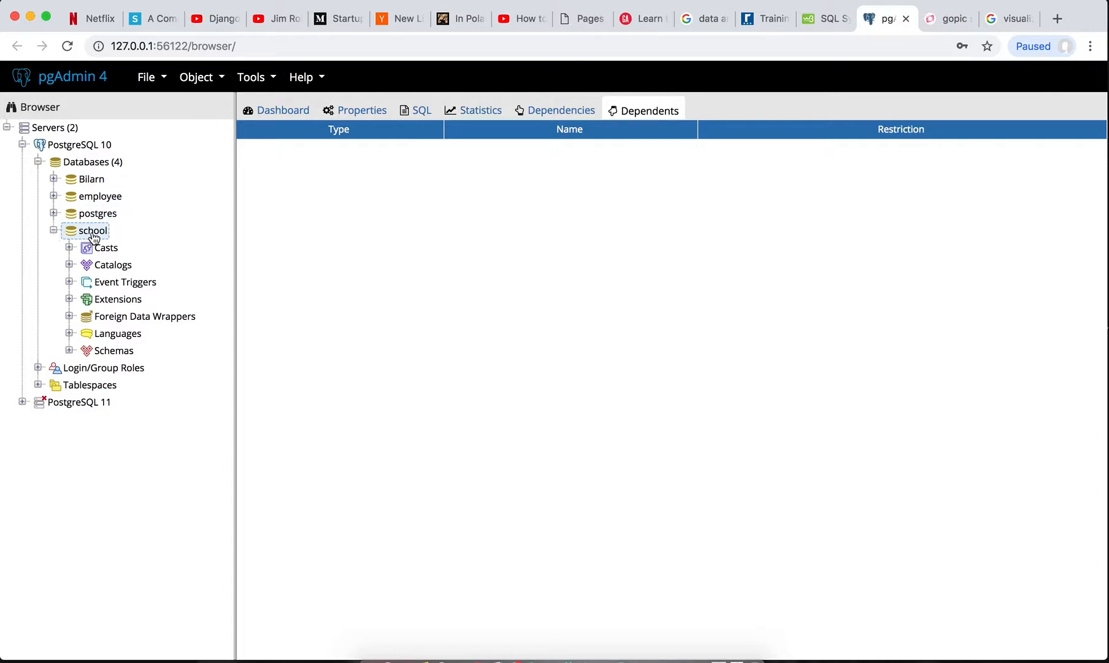
pyautogui.rightClick(92, 231)
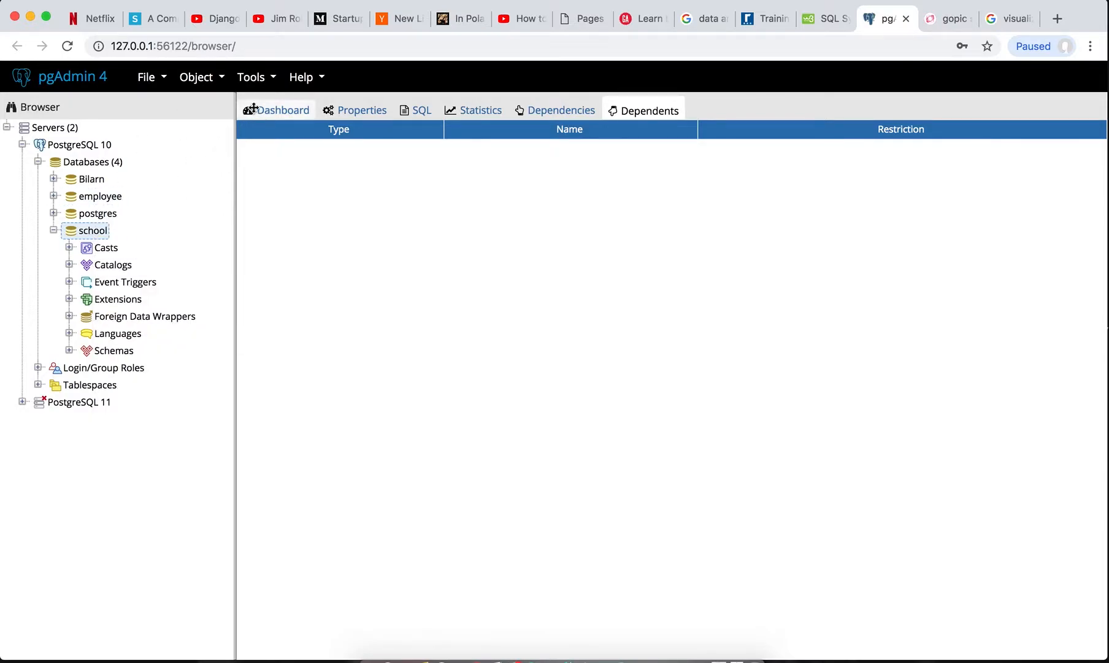
# Start a query editor on school holding 'create database school;'.
pyautogui.click(250, 76)
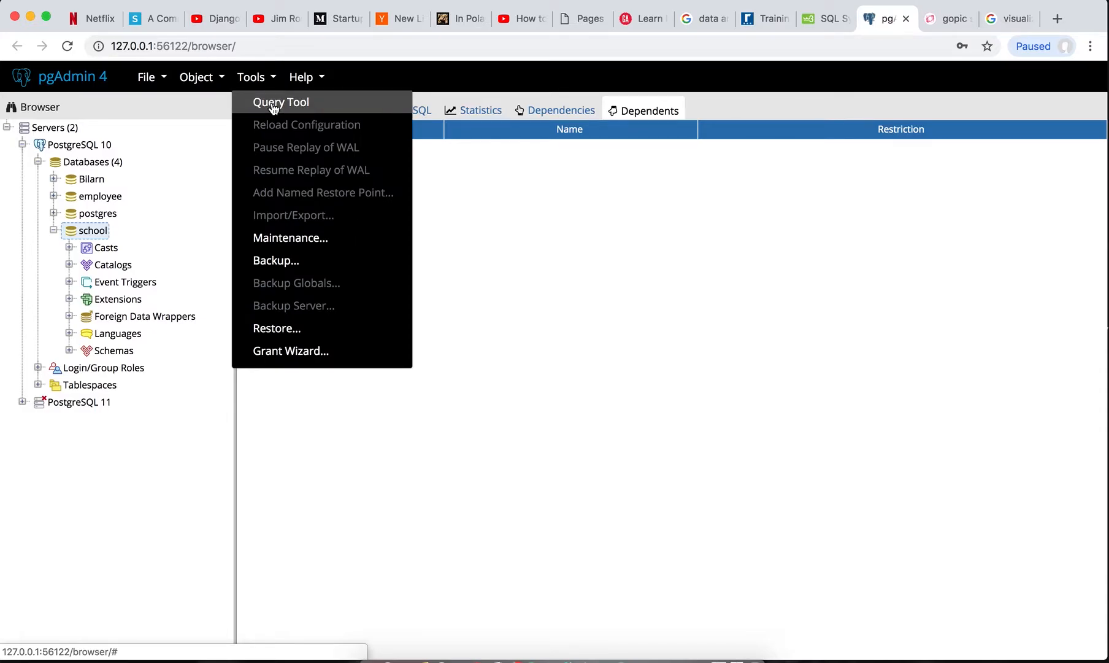
pyautogui.click(280, 102)
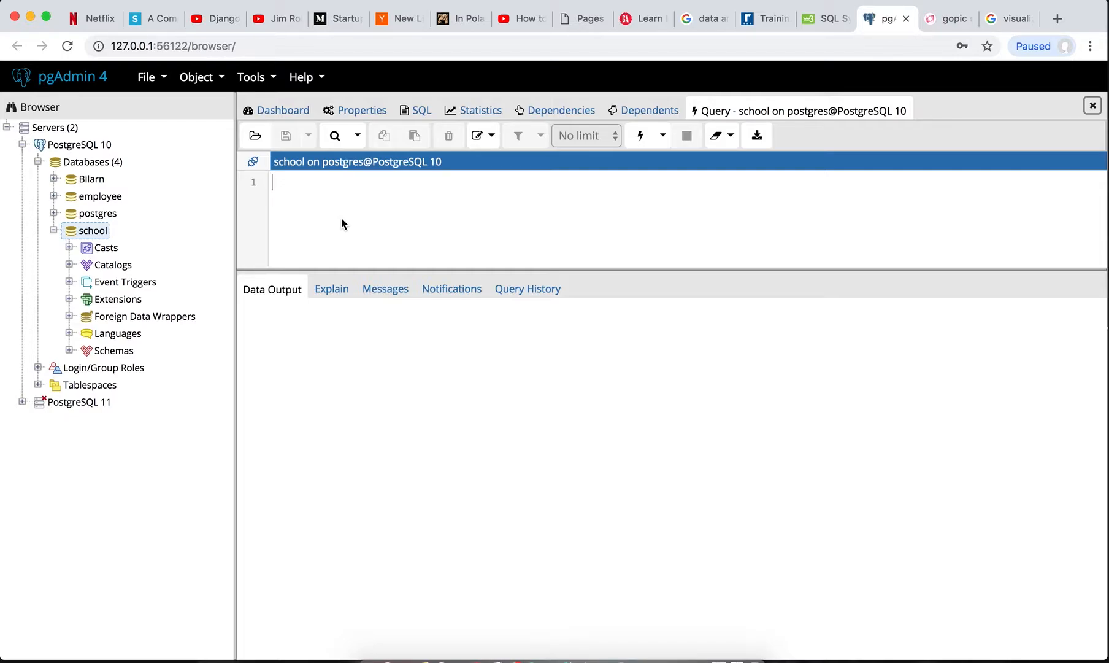
pyautogui.write('create')
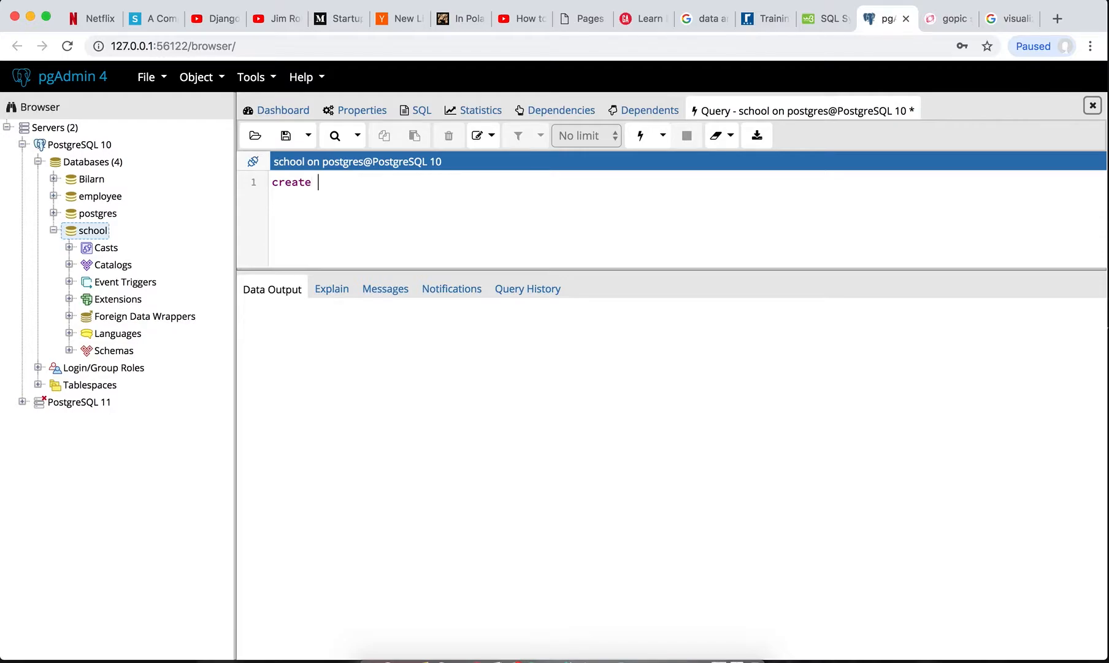
pyautogui.write('data')
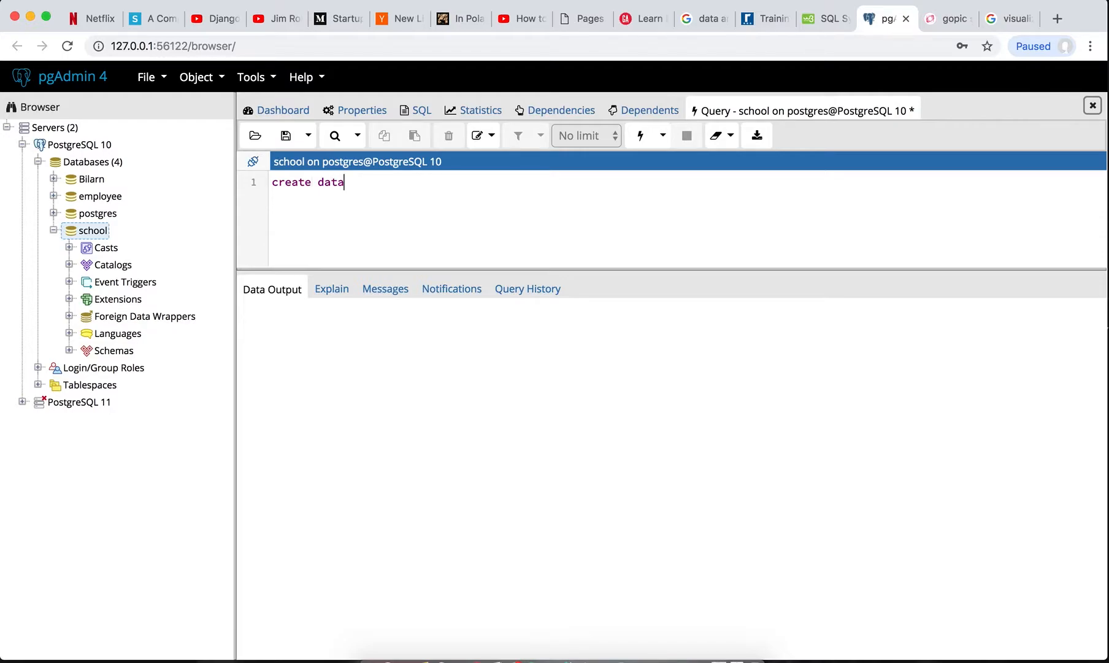
pyautogui.write('b')
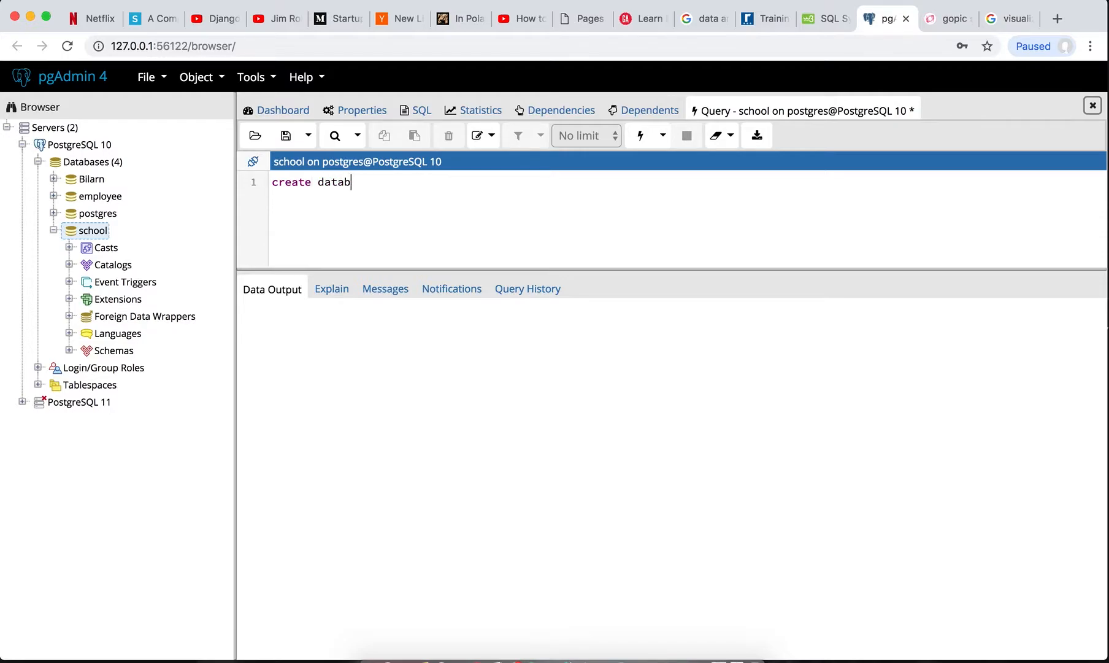
pyautogui.write('ase')
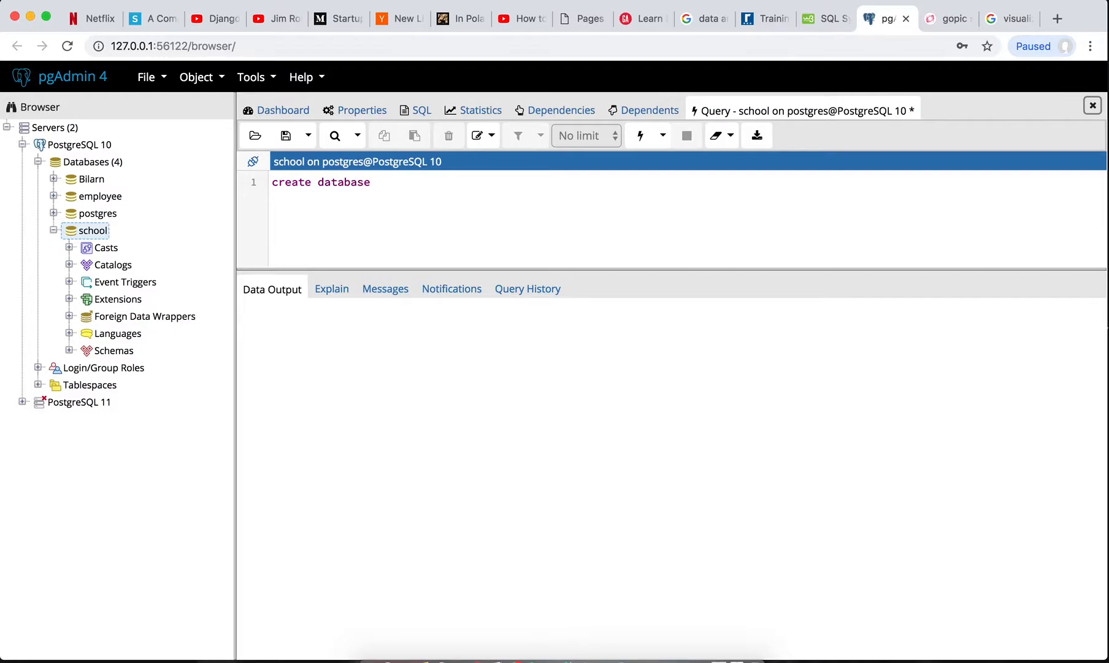
pyautogui.write('school')
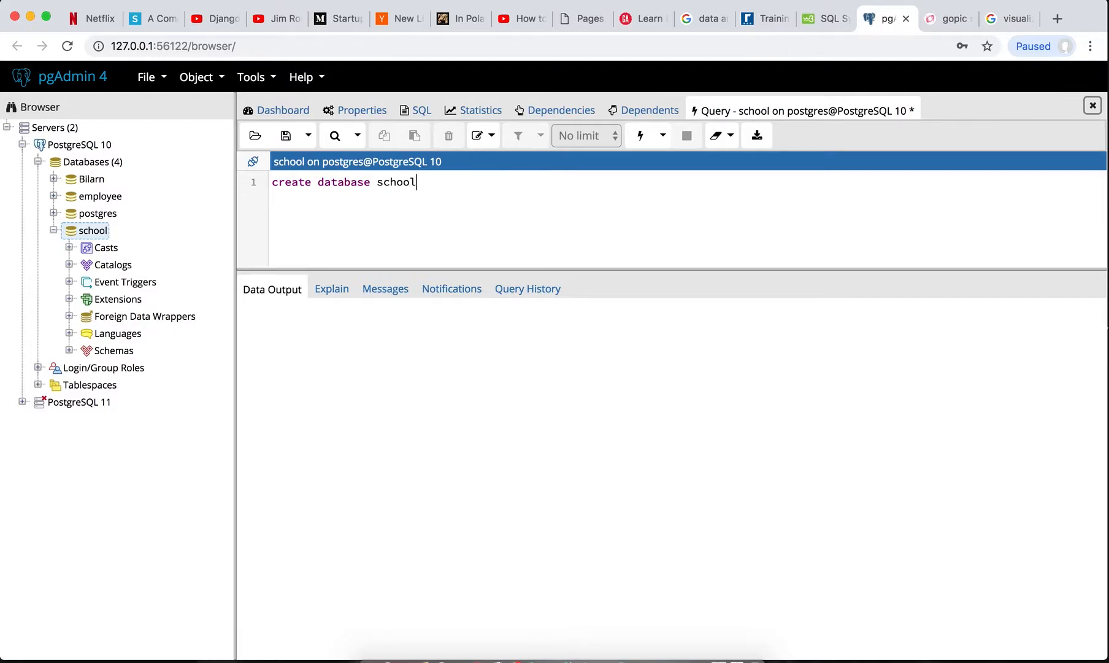
pyautogui.write(';')
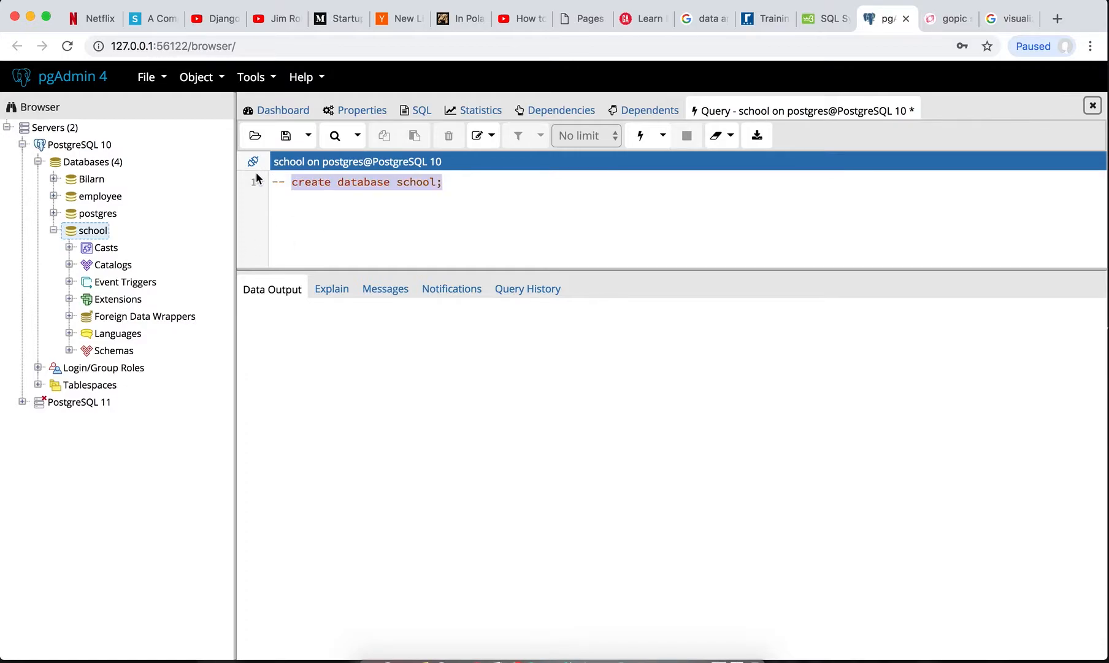
# Comment out the create database line and leave line 2 empty after clearing a mistyped word.
pyautogui.press('Enter')
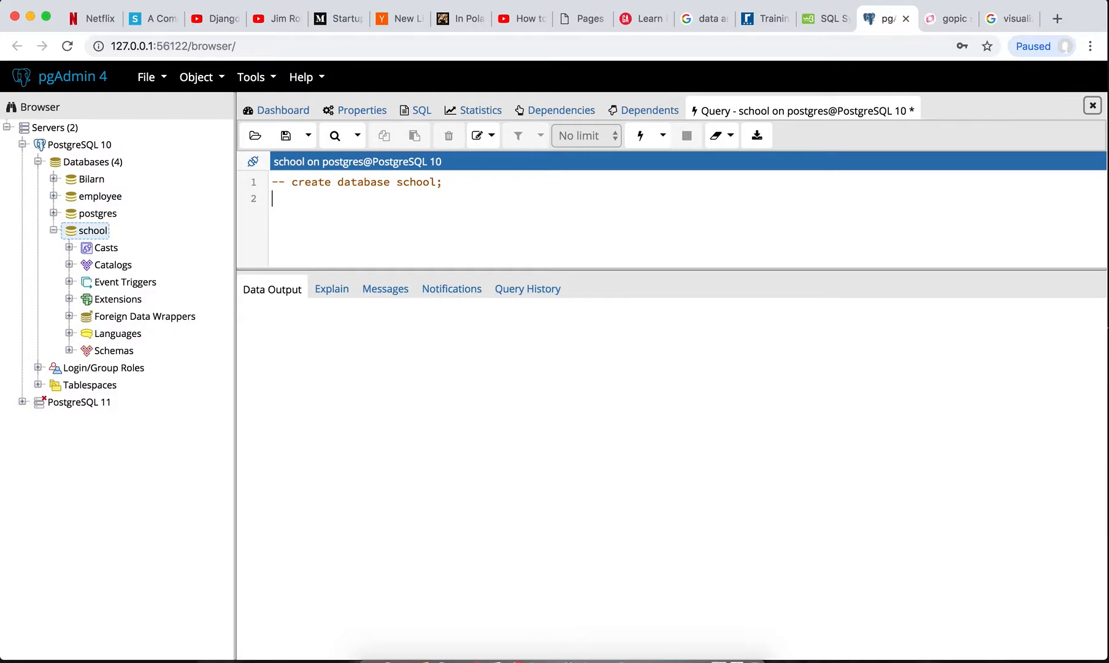
pyautogui.write('crate')
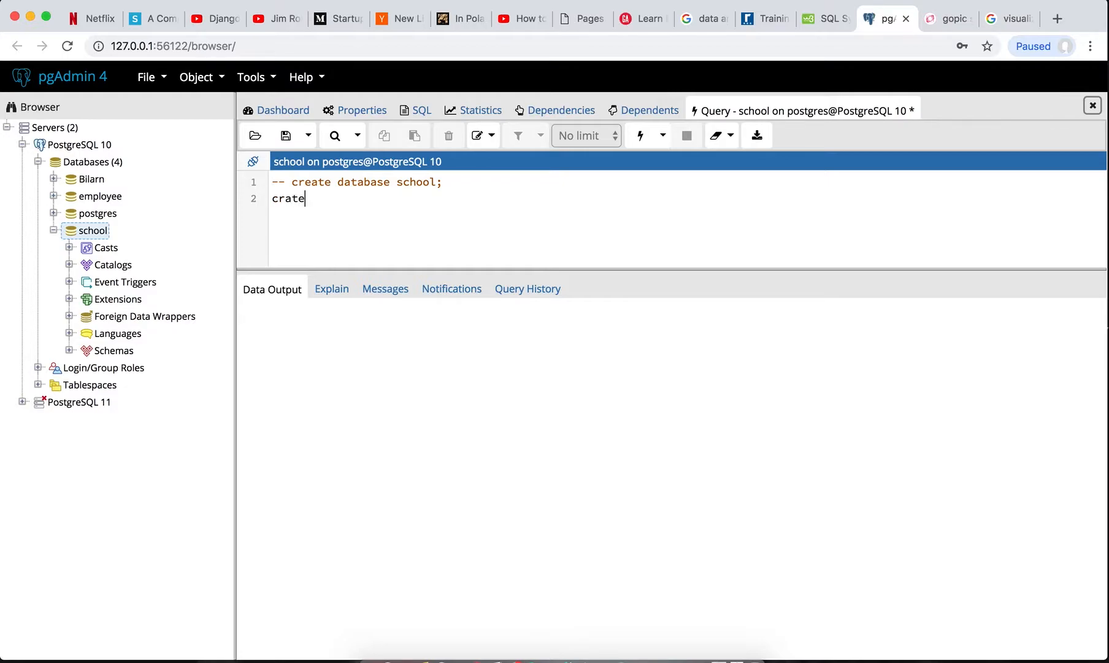
pyautogui.press('Backspace')
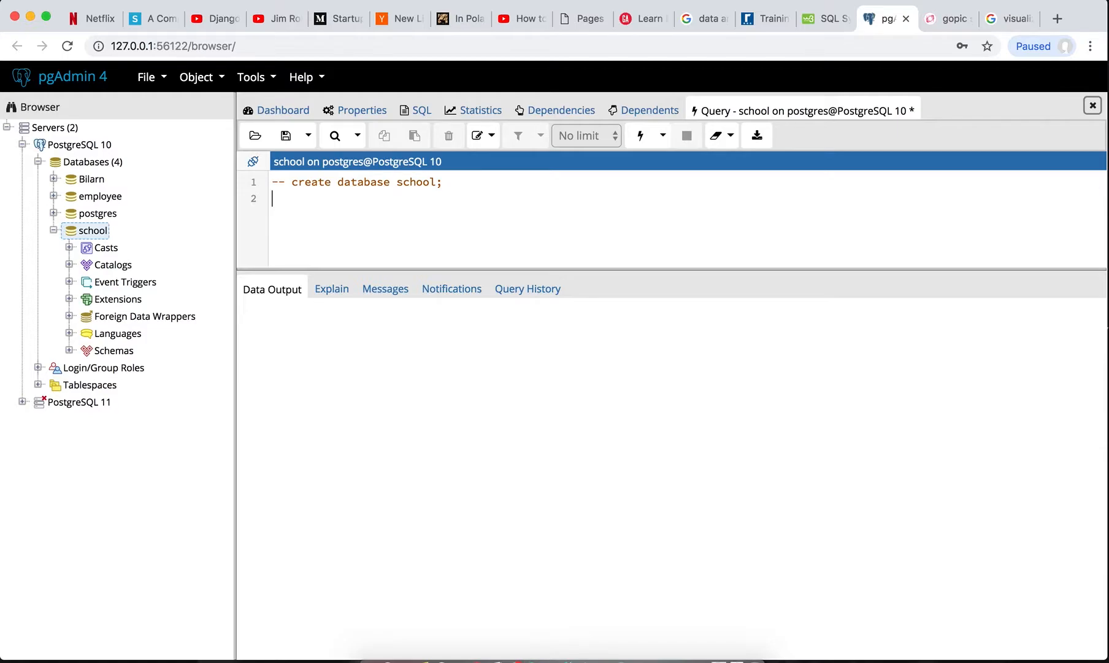
# Write 'create table student ( );' with the closing parenthesis on its own line and a blank line inside.
pyautogui.write('create')
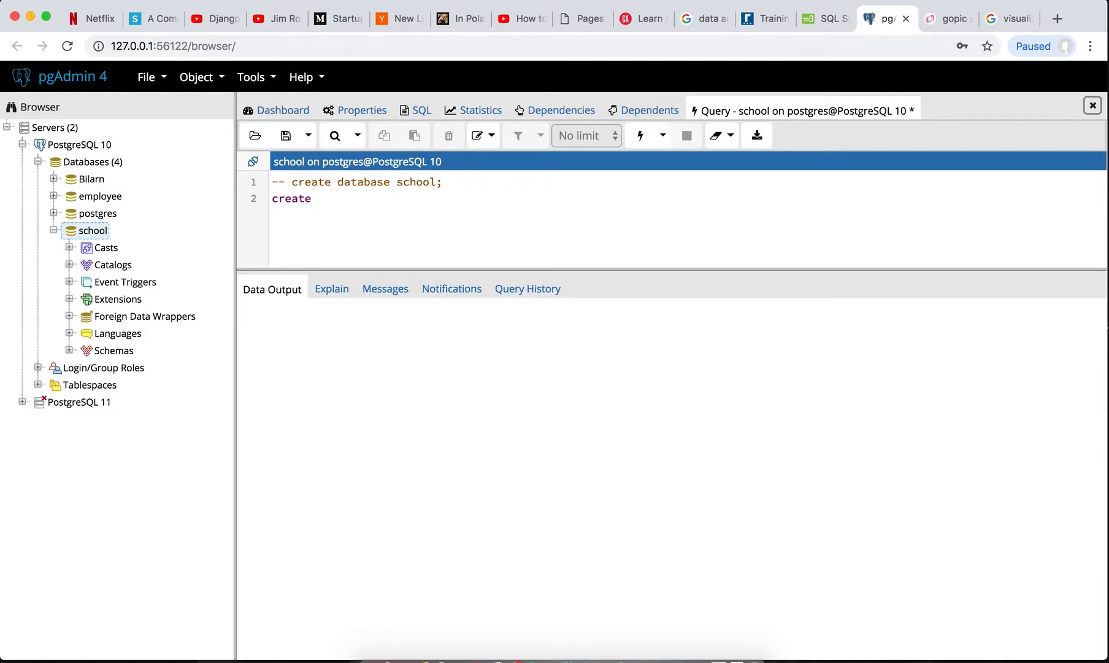
pyautogui.write('tab')
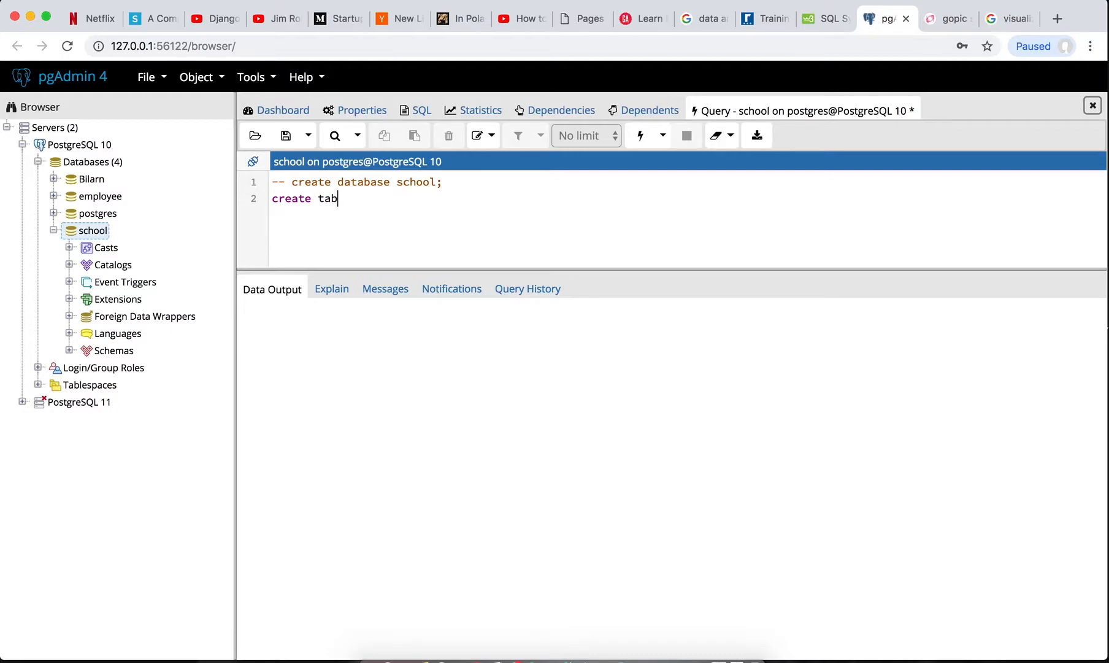
pyautogui.write('le')
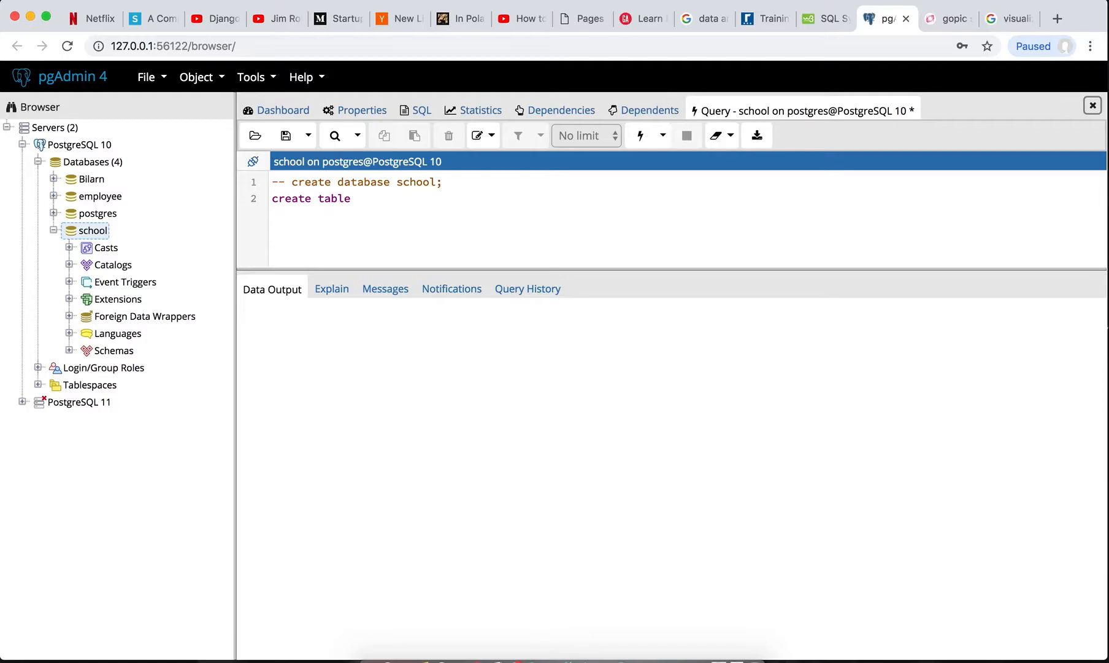
pyautogui.write('s')
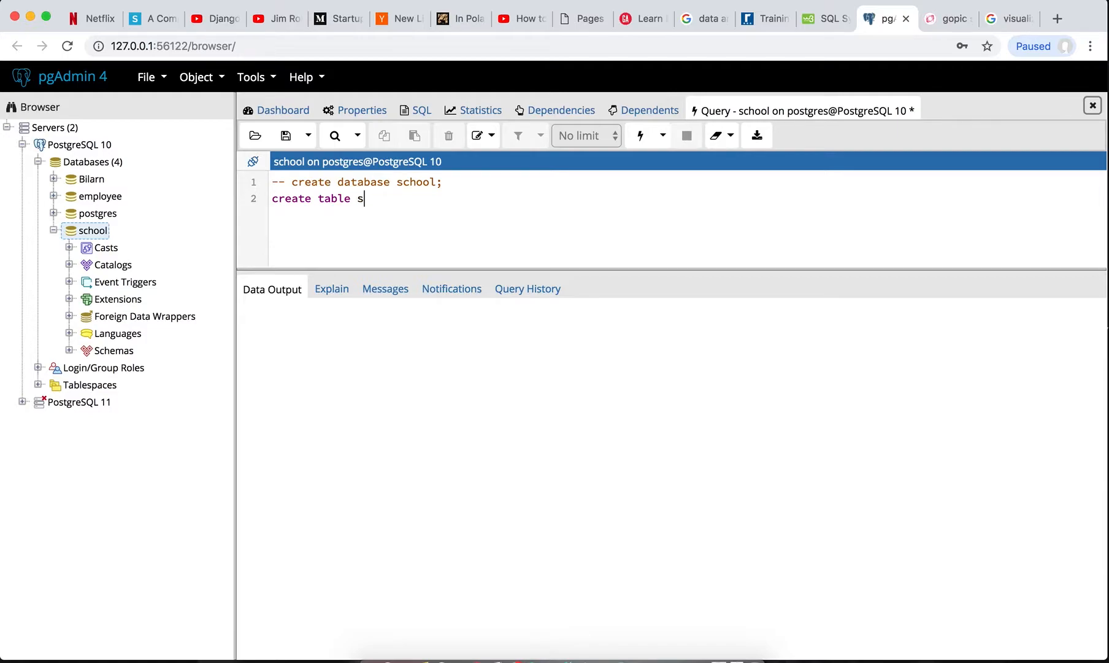
pyautogui.write('tud')
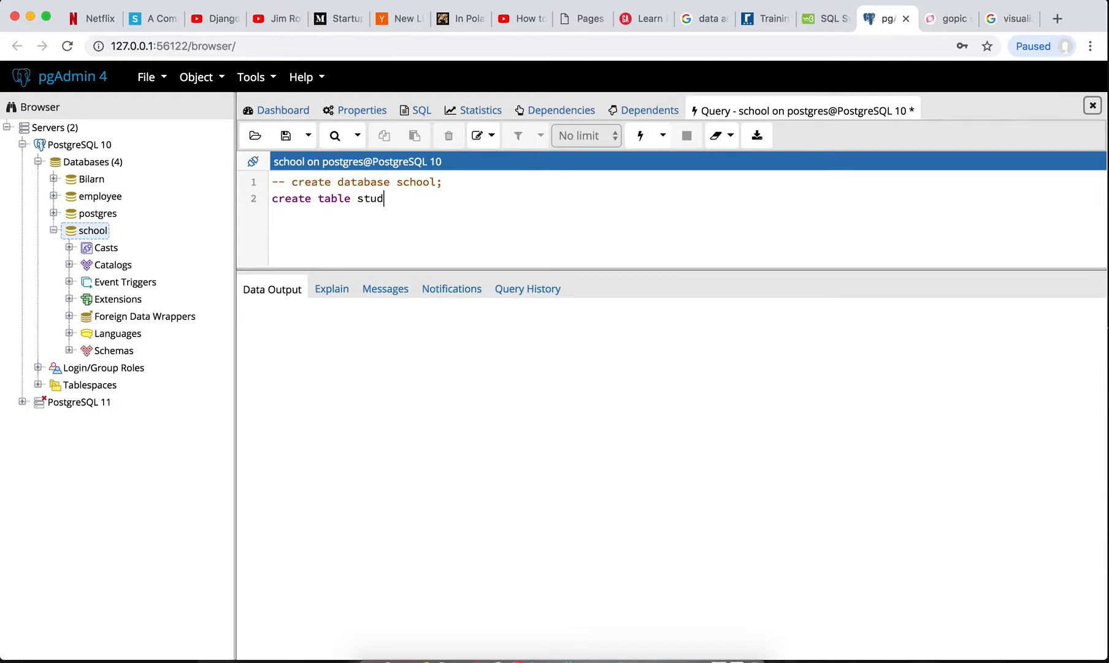
pyautogui.write('ent (')
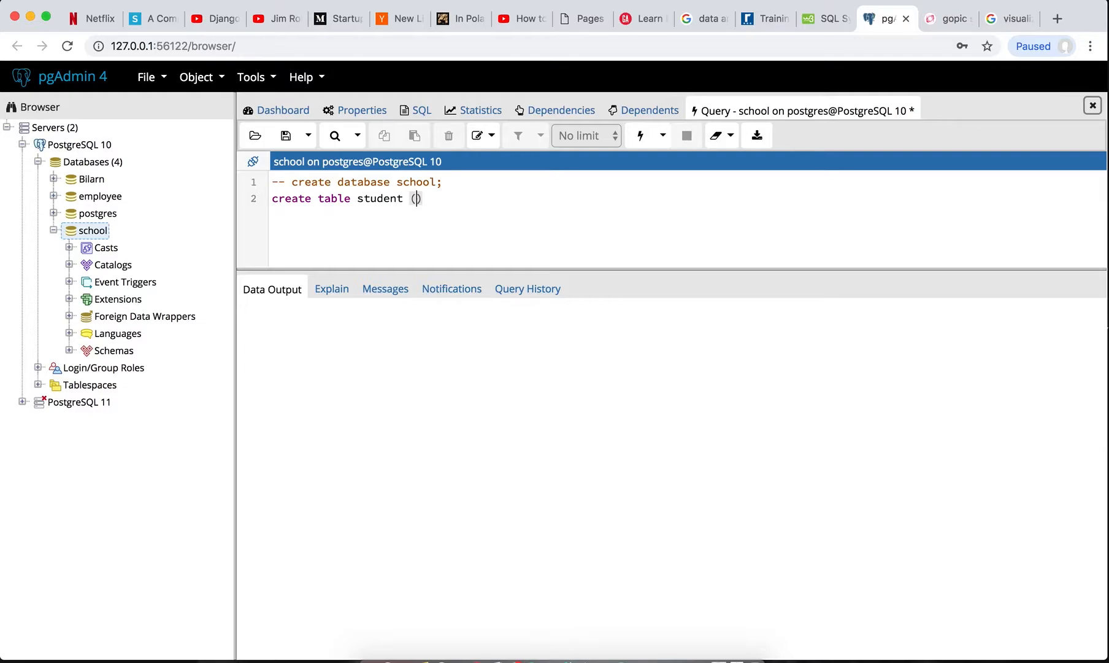
pyautogui.write(';')
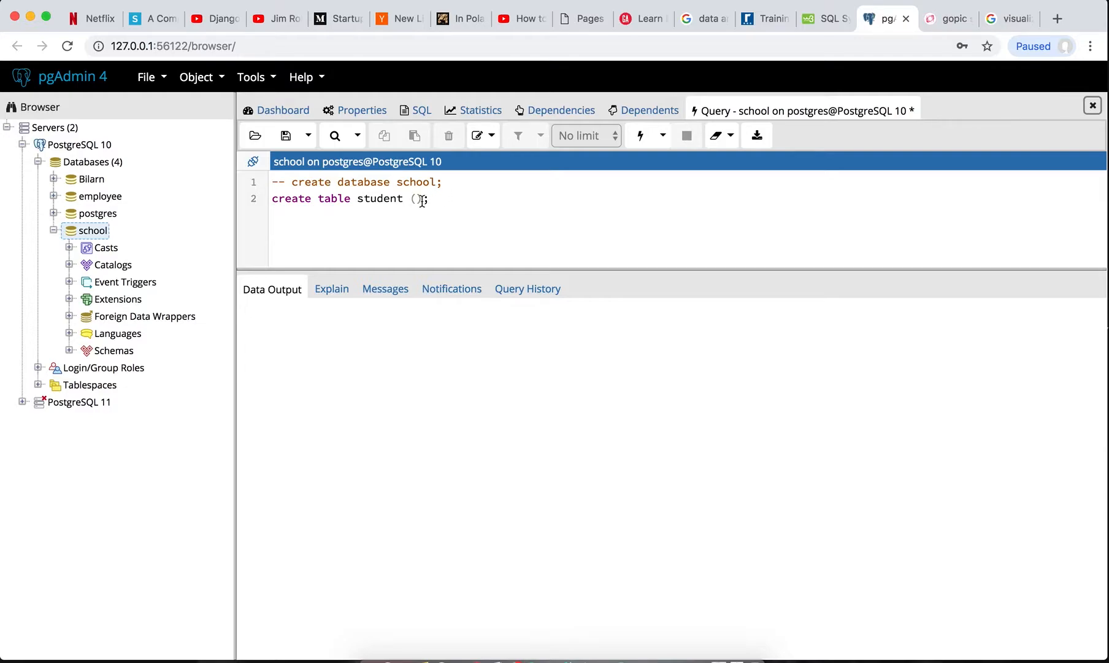
pyautogui.press('Enter')
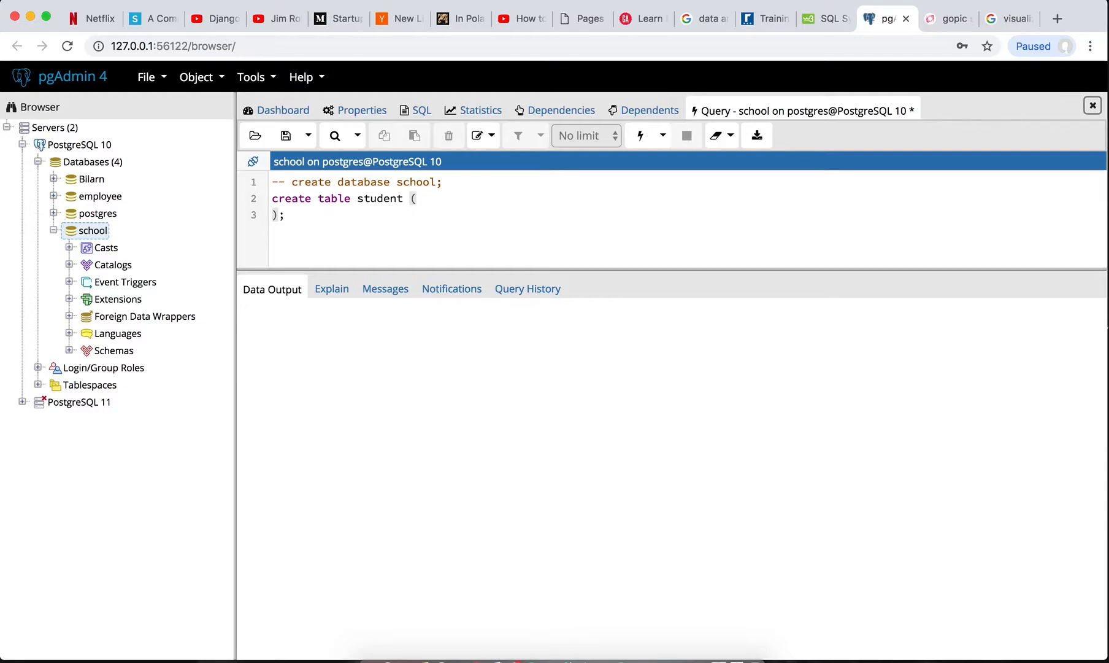
pyautogui.press('Enter')
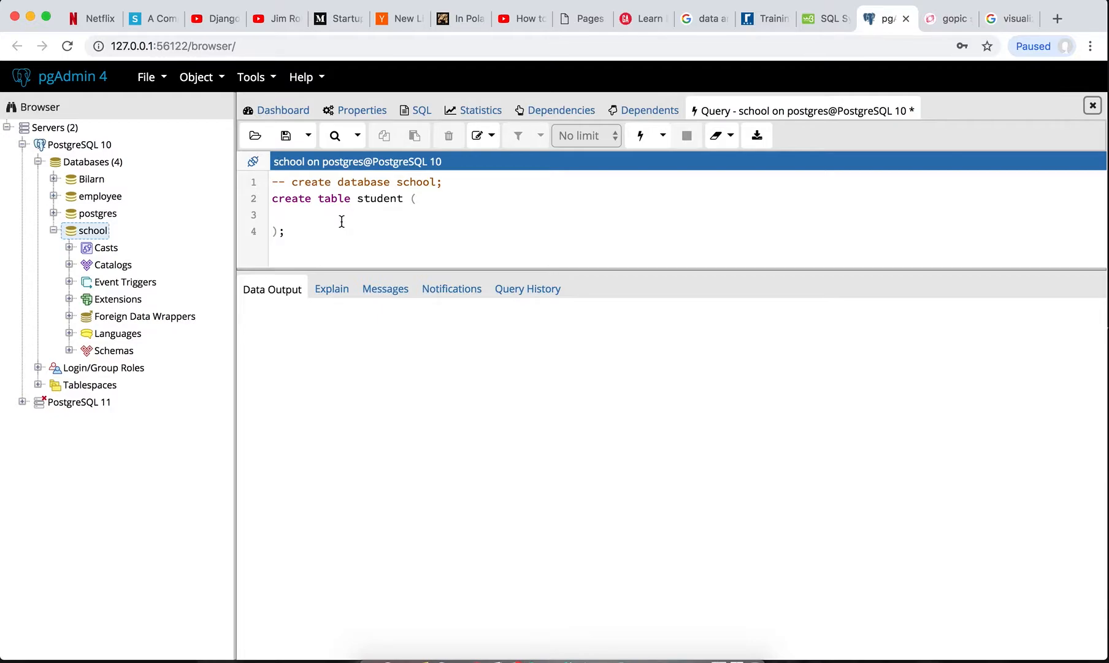
# Add the first column 'std_id int primary key' inside the table definition.
pyautogui.write('st')
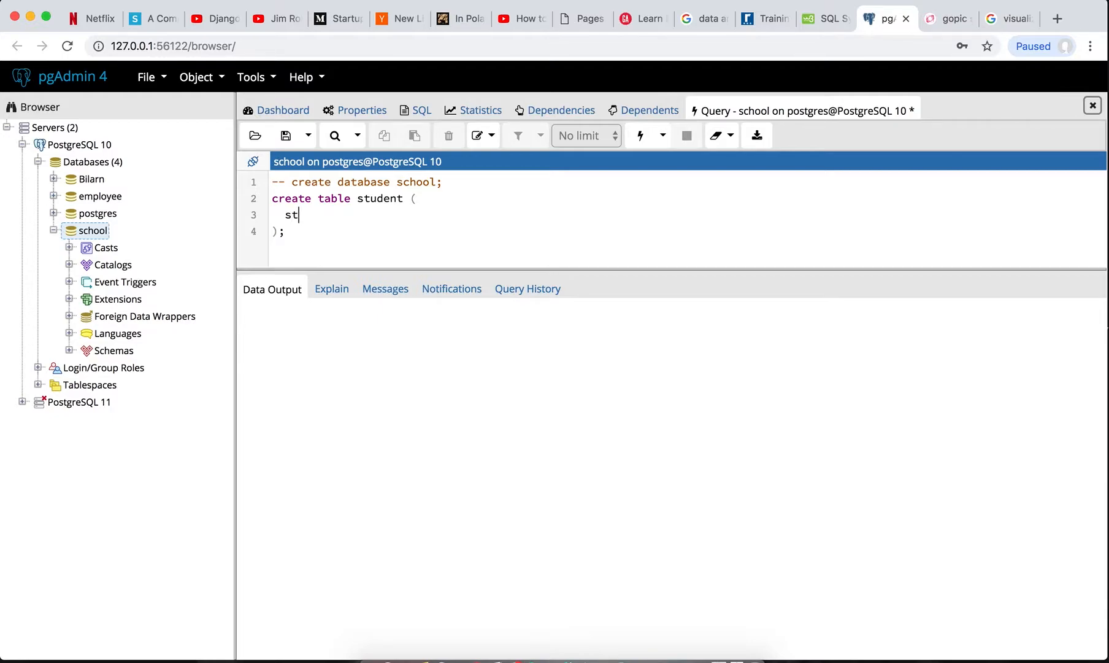
pyautogui.write('d_id')
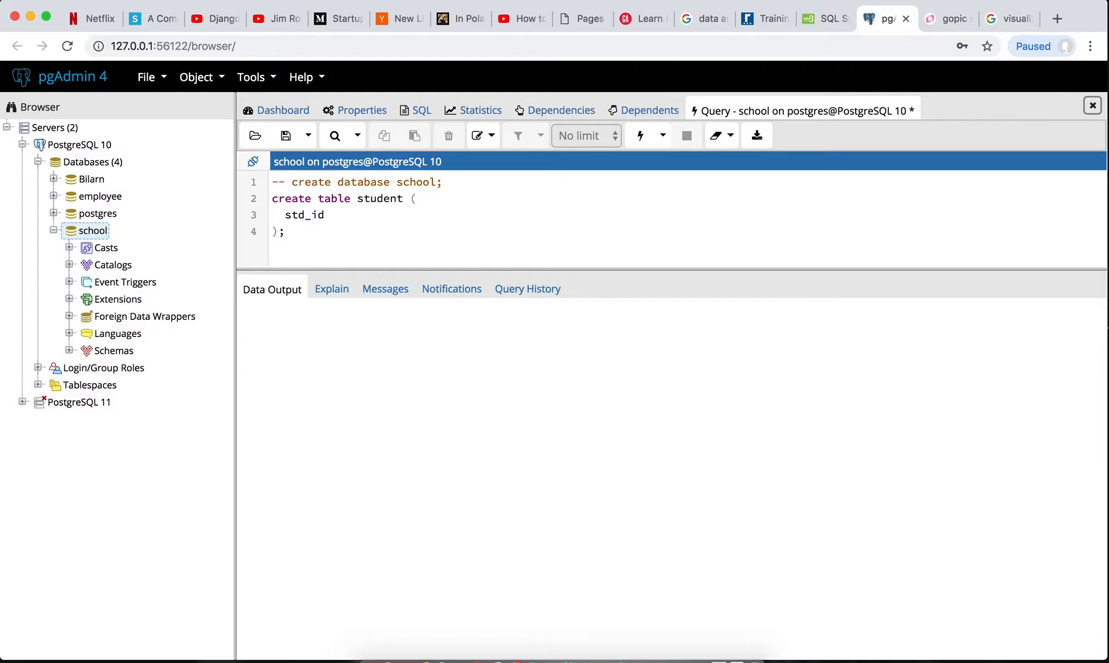
pyautogui.write('int')
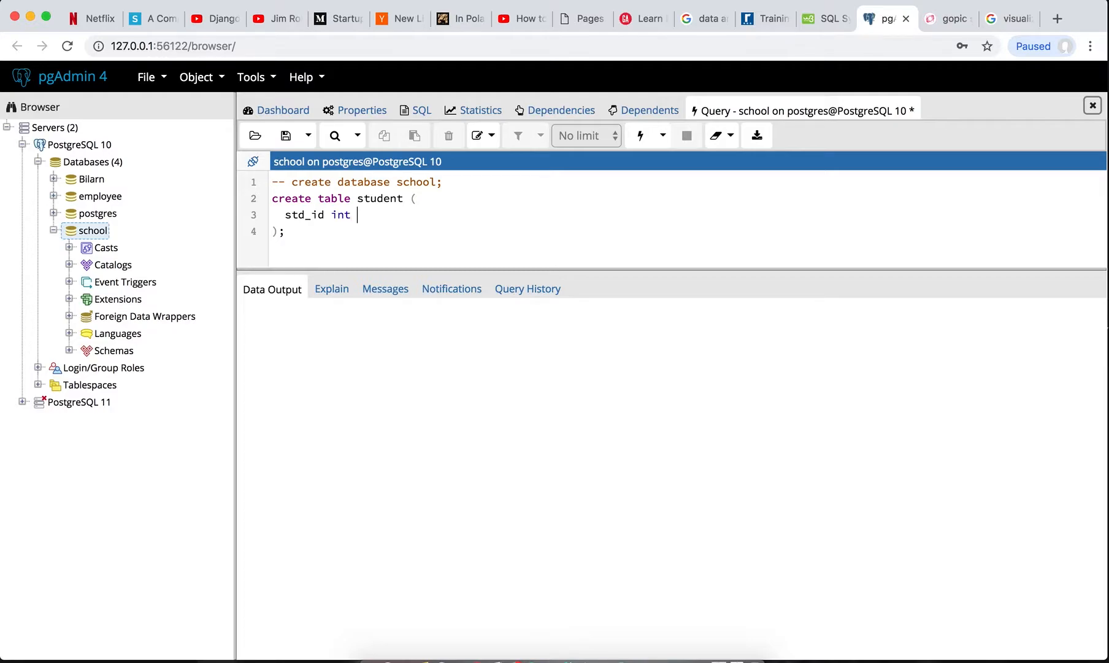
pyautogui.write('primare')
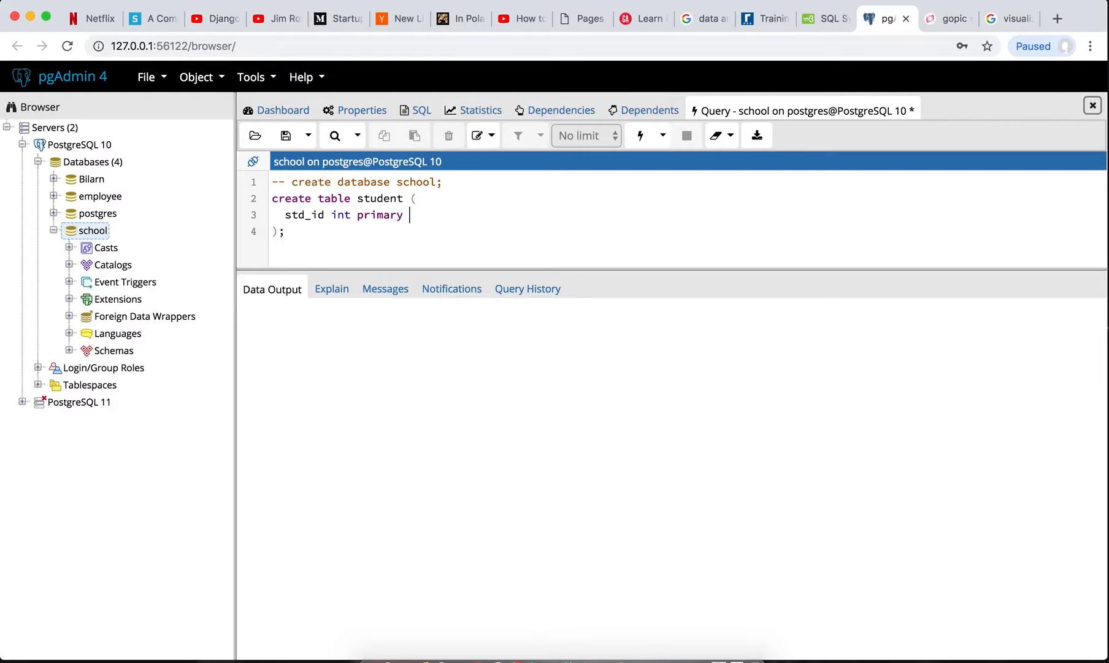
pyautogui.write('key,')
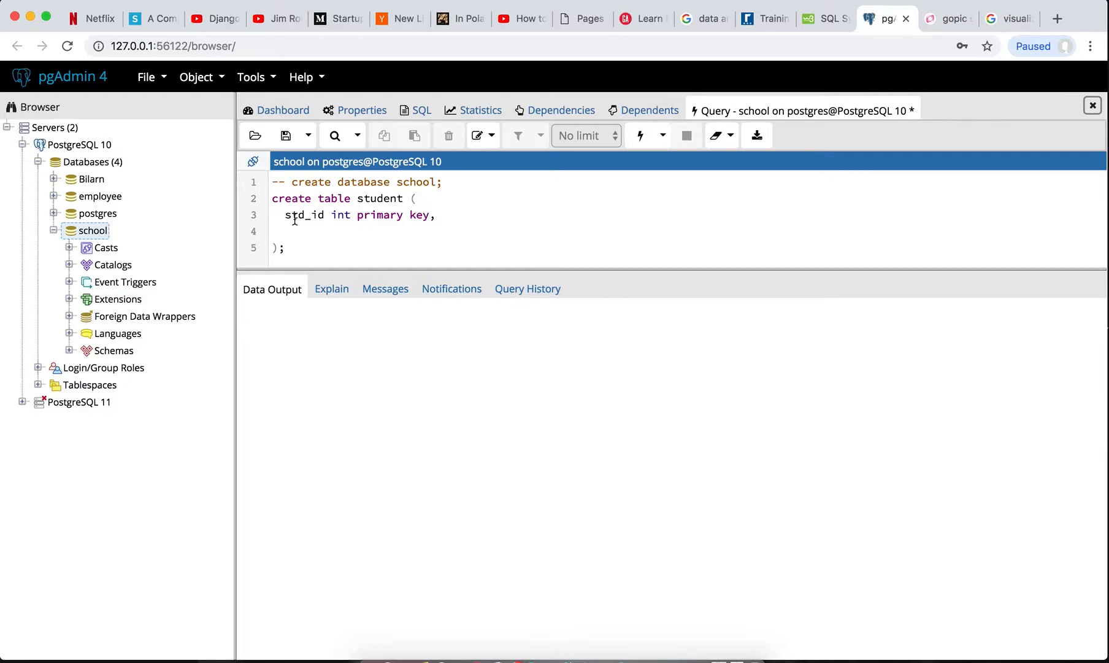
pyautogui.moveTo(343, 214)
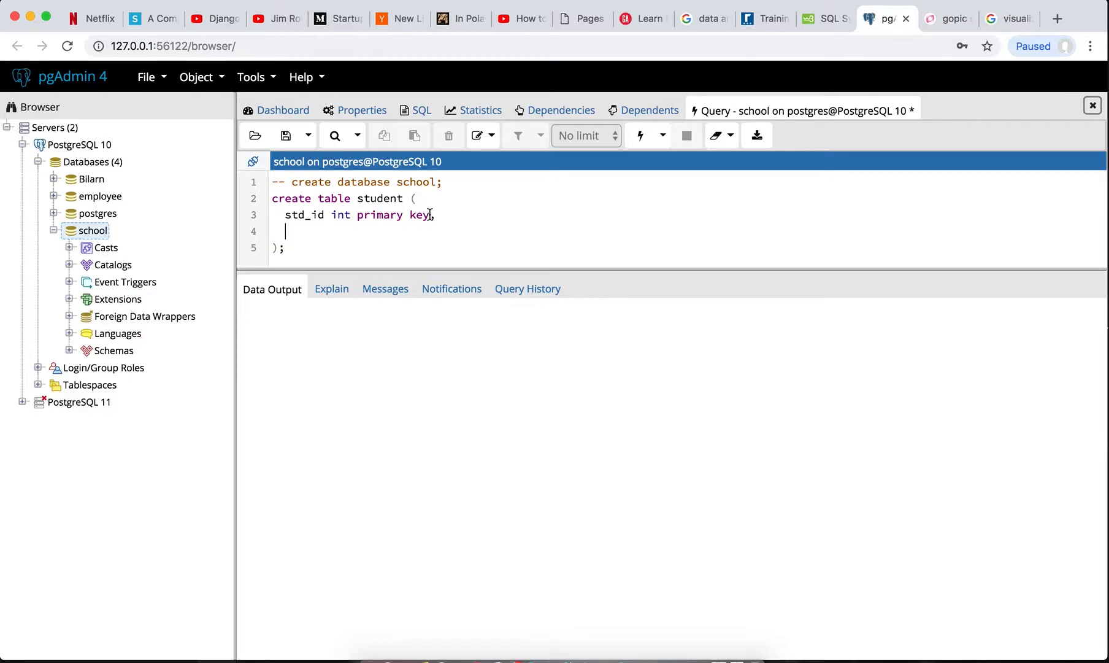
# Begin the second column as first_name varchar() after discarding a partial 'std_' name.
pyautogui.write(',')
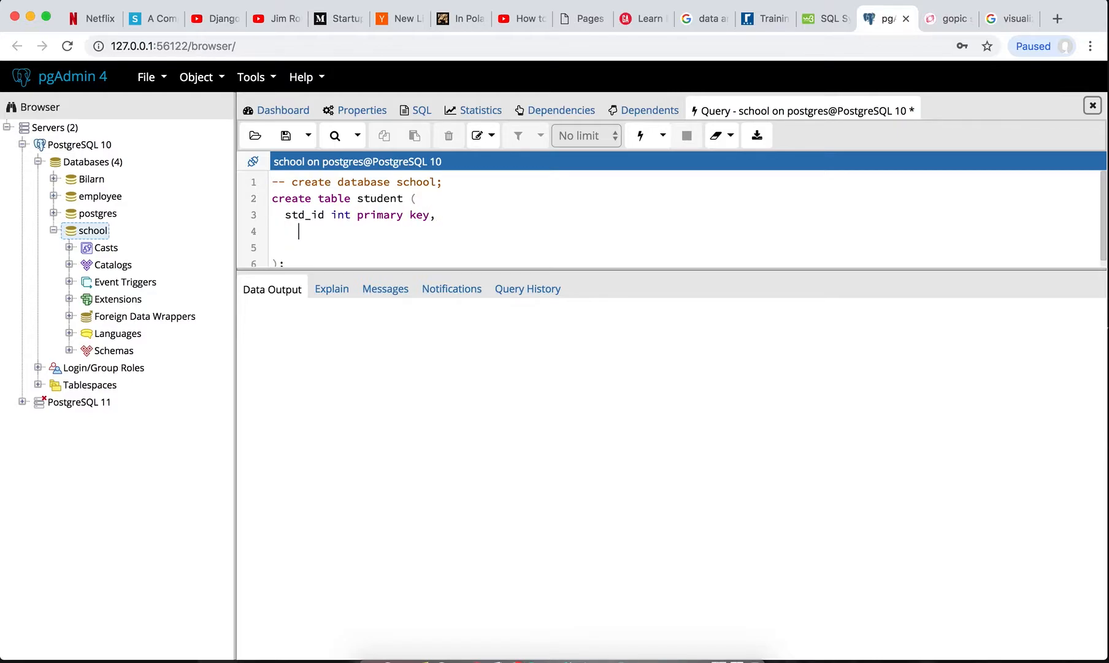
pyautogui.write('st')
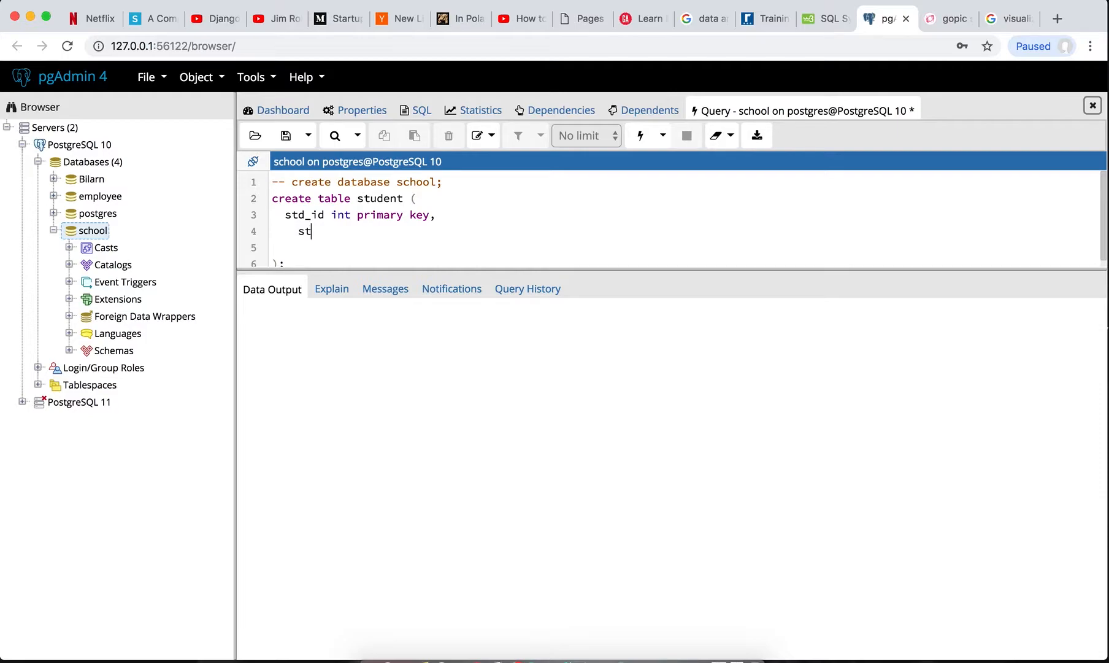
pyautogui.write('d_')
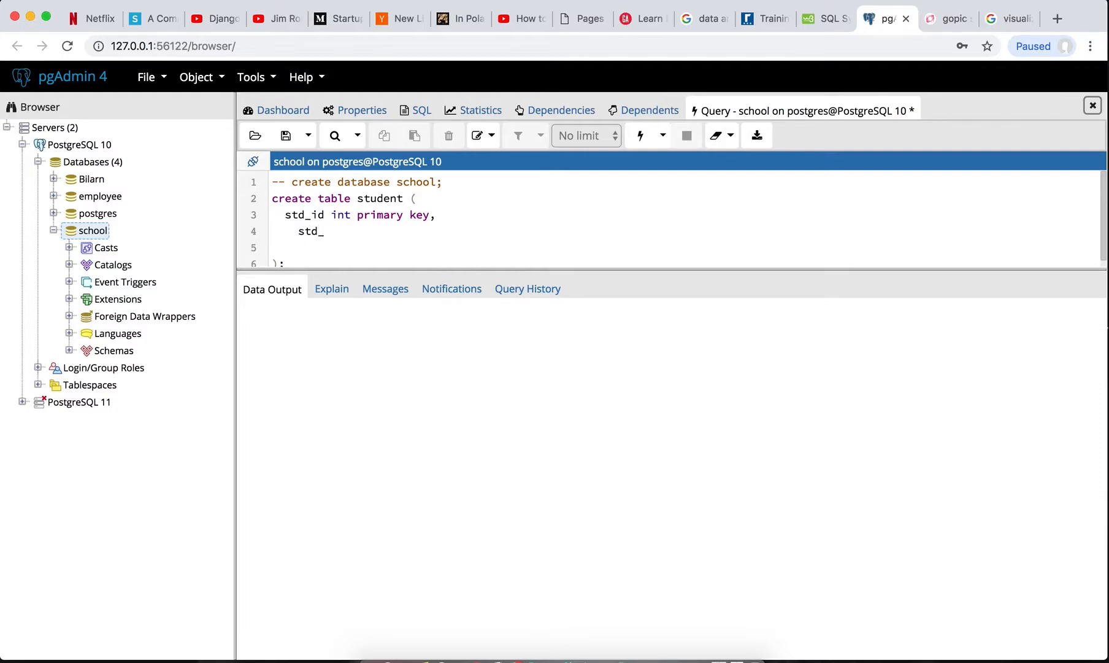
pyautogui.press('Backspace')
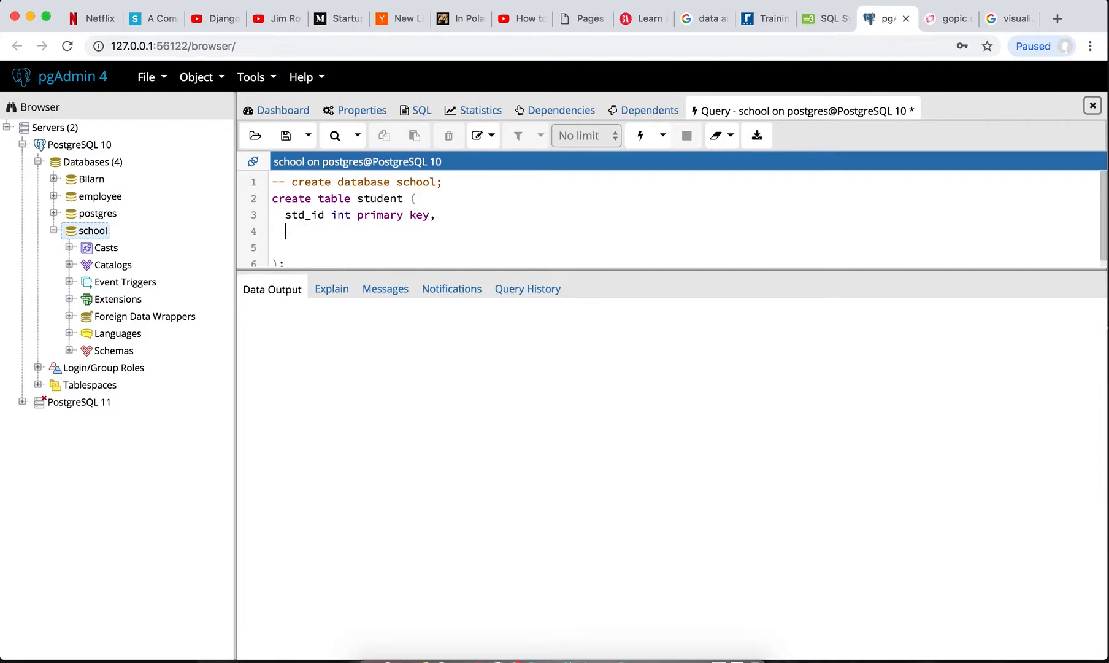
pyautogui.write('frist')
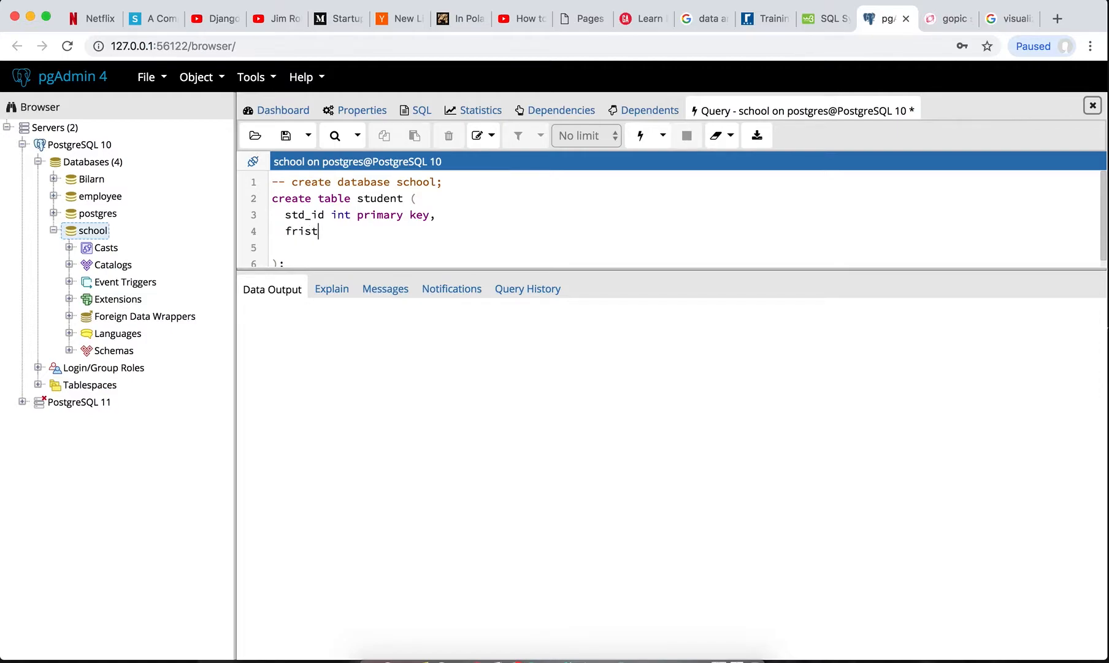
pyautogui.write('_nam')
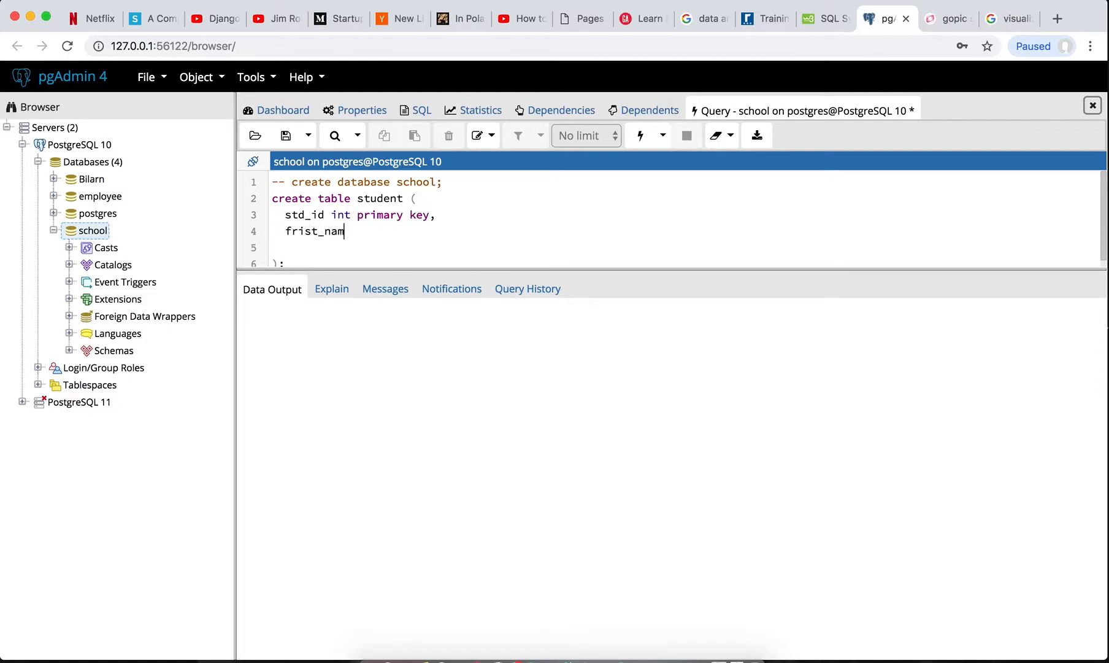
pyautogui.write('e')
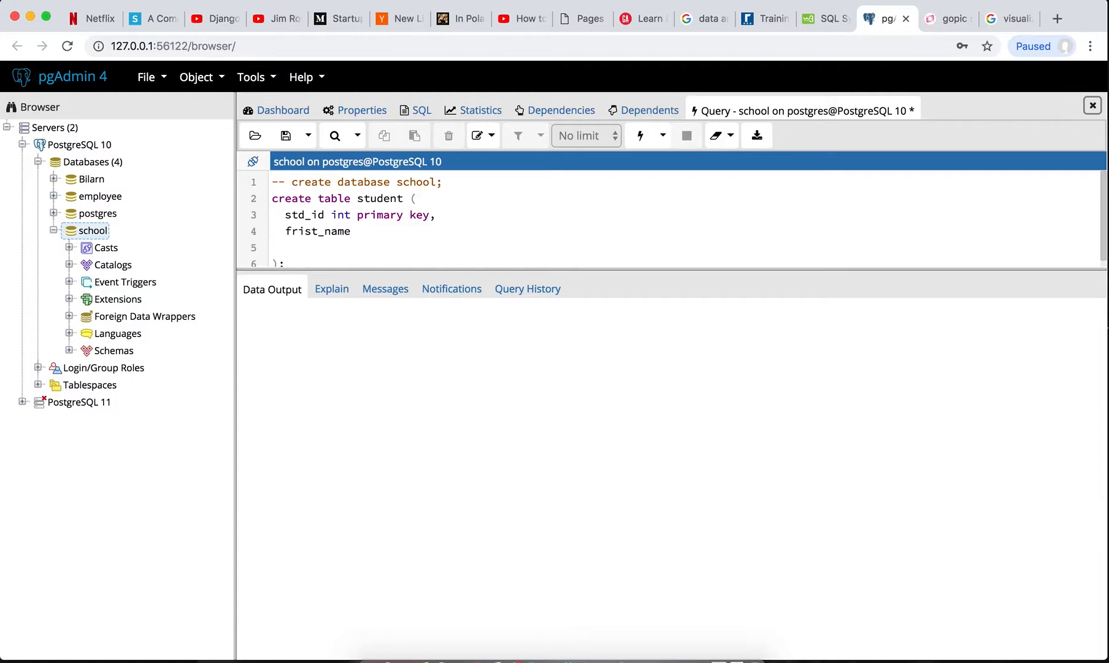
pyautogui.write('vacha')
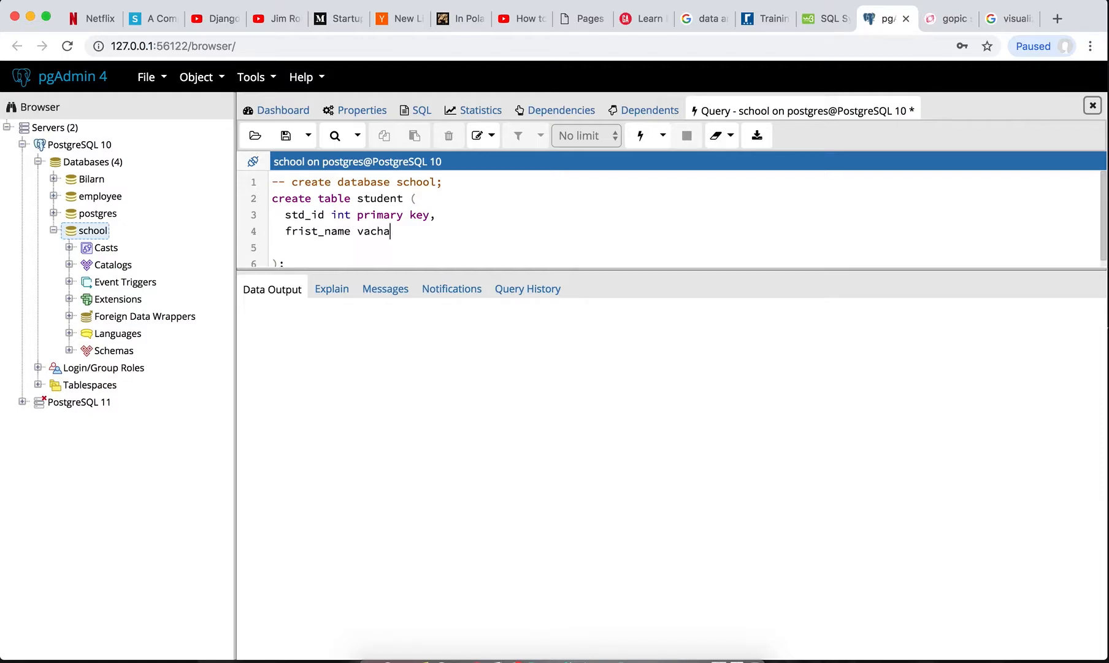
pyautogui.press('Backspace')
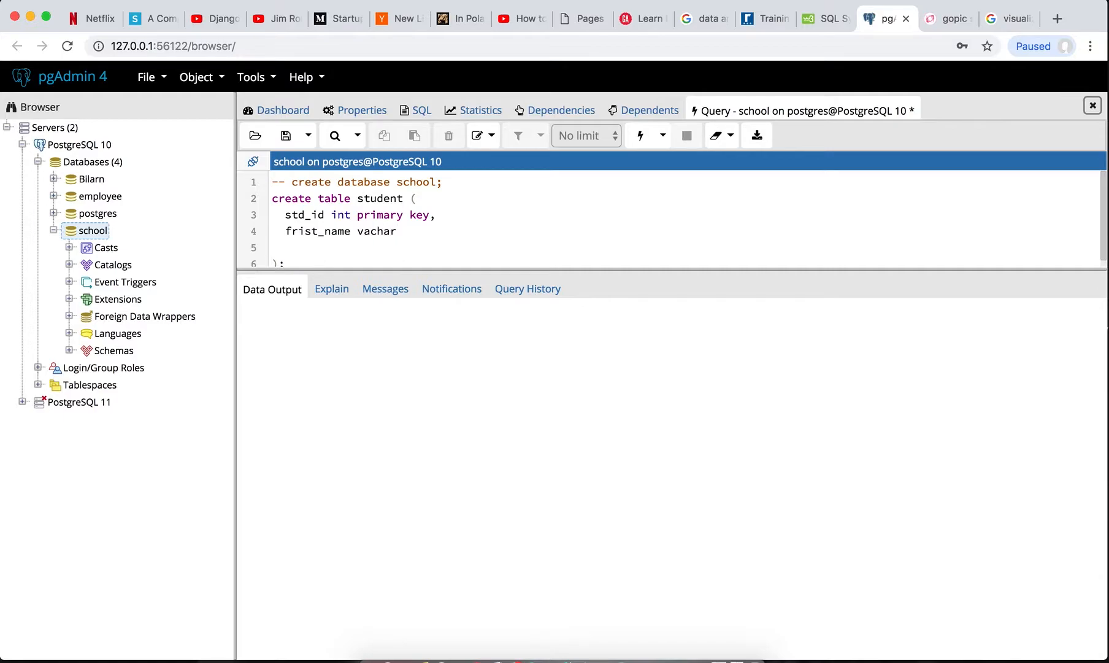
pyautogui.write('()')
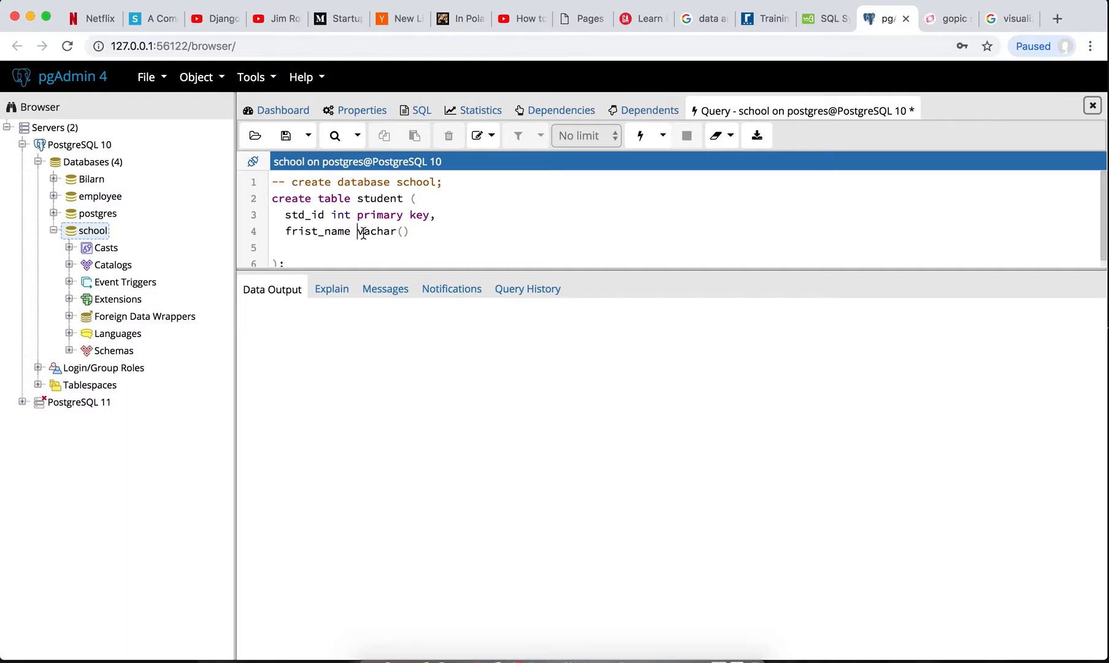
pyautogui.write('varchar')
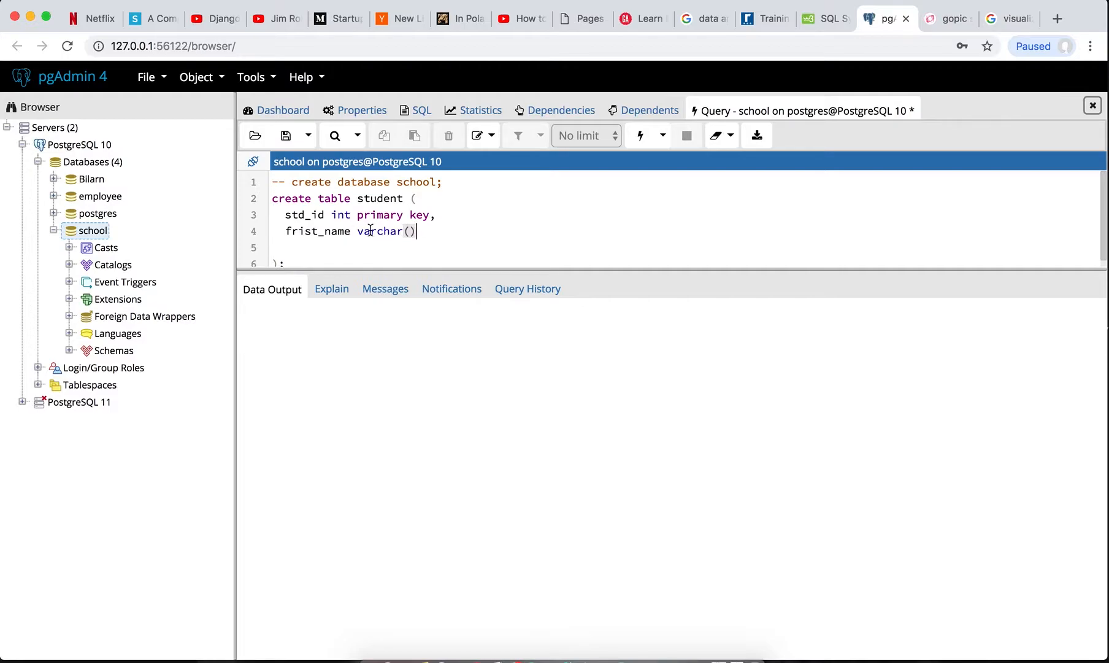
# Complete the column as 'first_name varchar(255) not null,' with the 'frist' typo fixed.
pyautogui.doubleClick(379, 231)
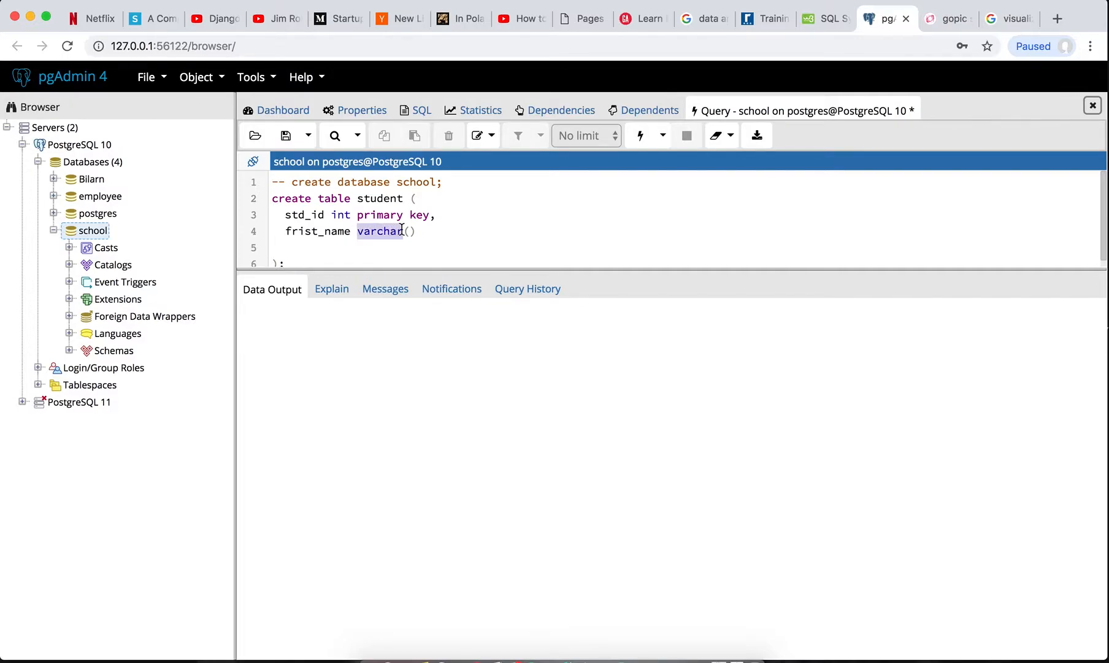
pyautogui.click(410, 231)
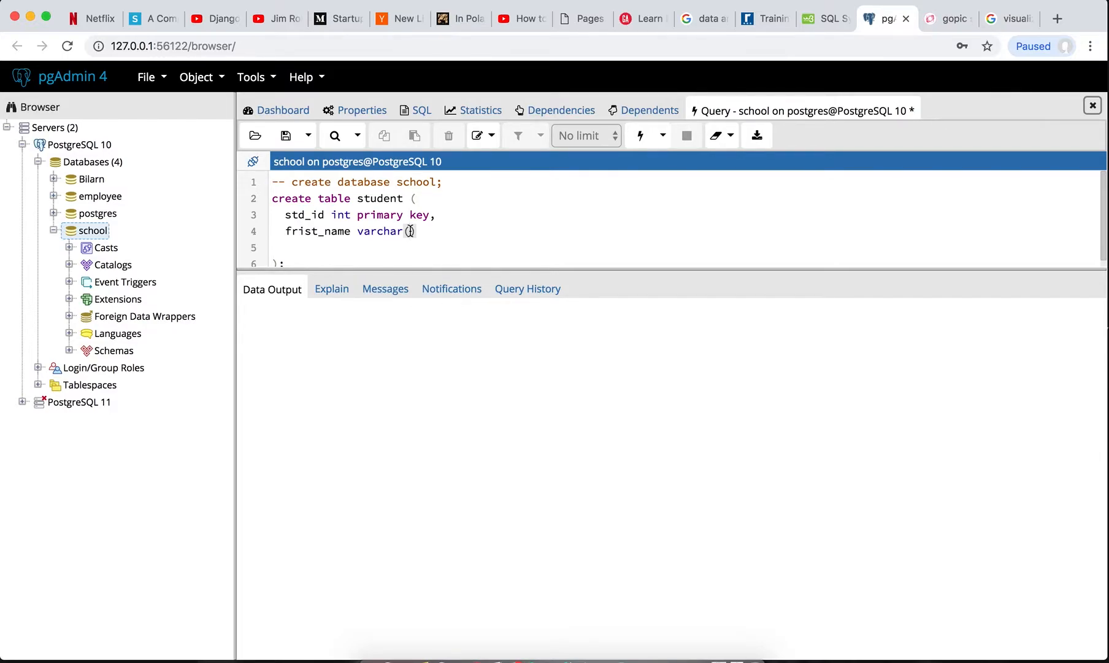
pyautogui.write('255')
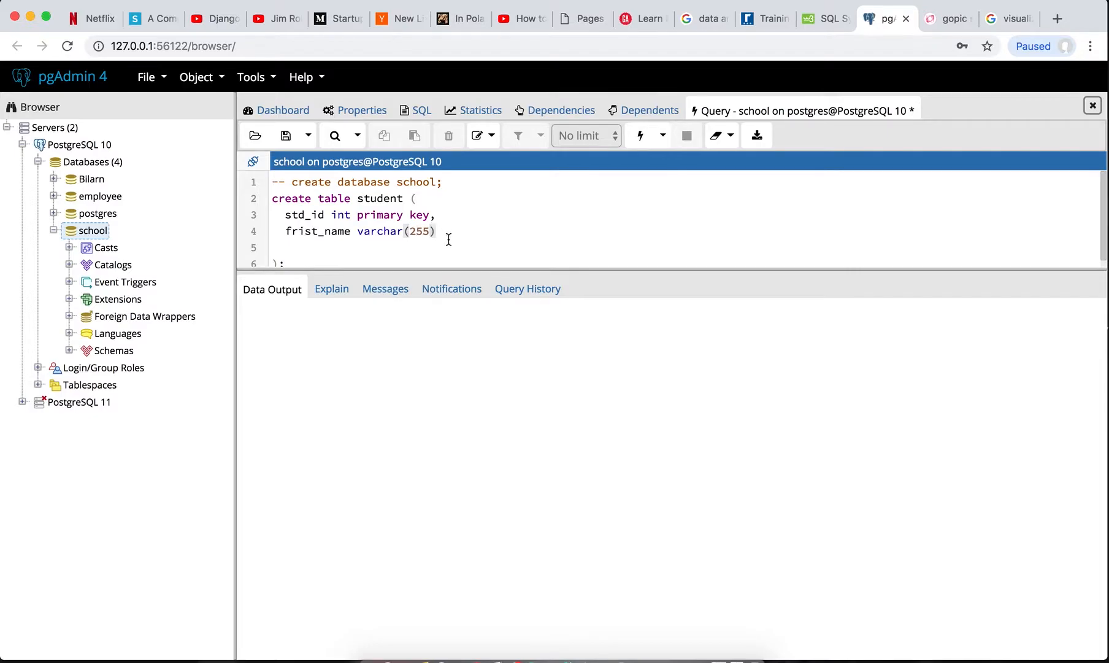
pyautogui.write('n')
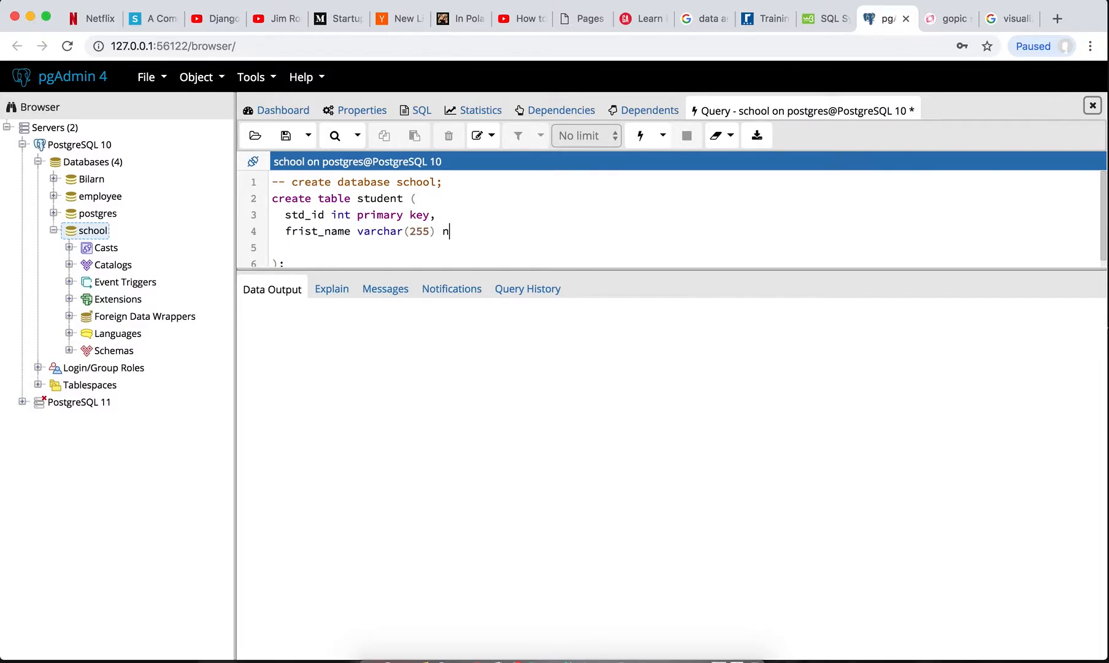
pyautogui.write('ot null')
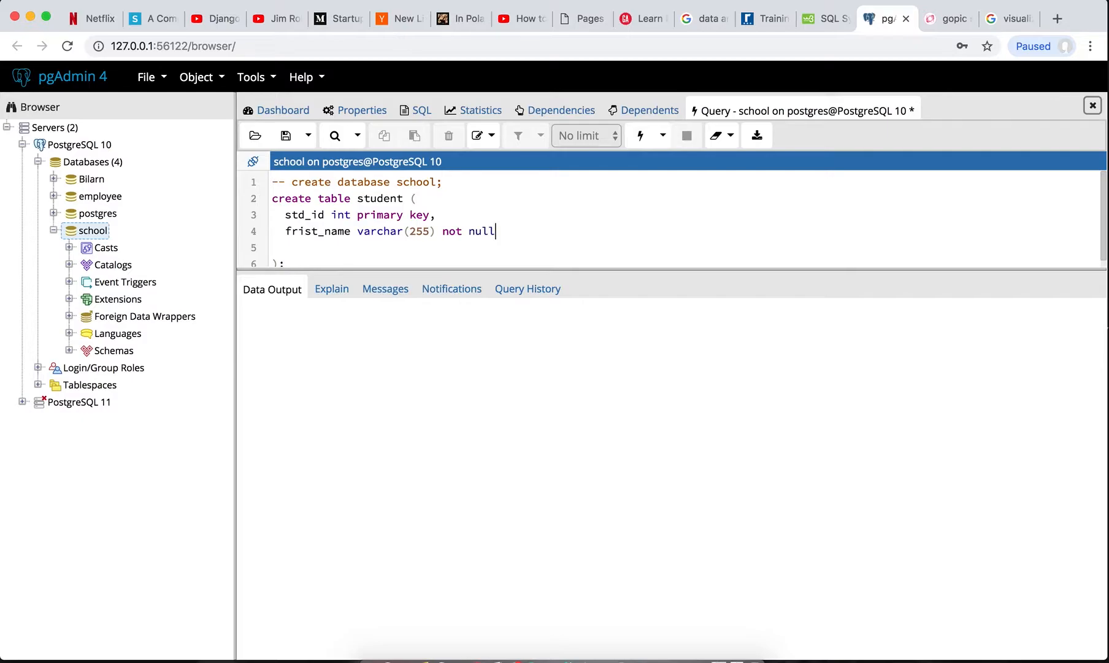
pyautogui.write(',')
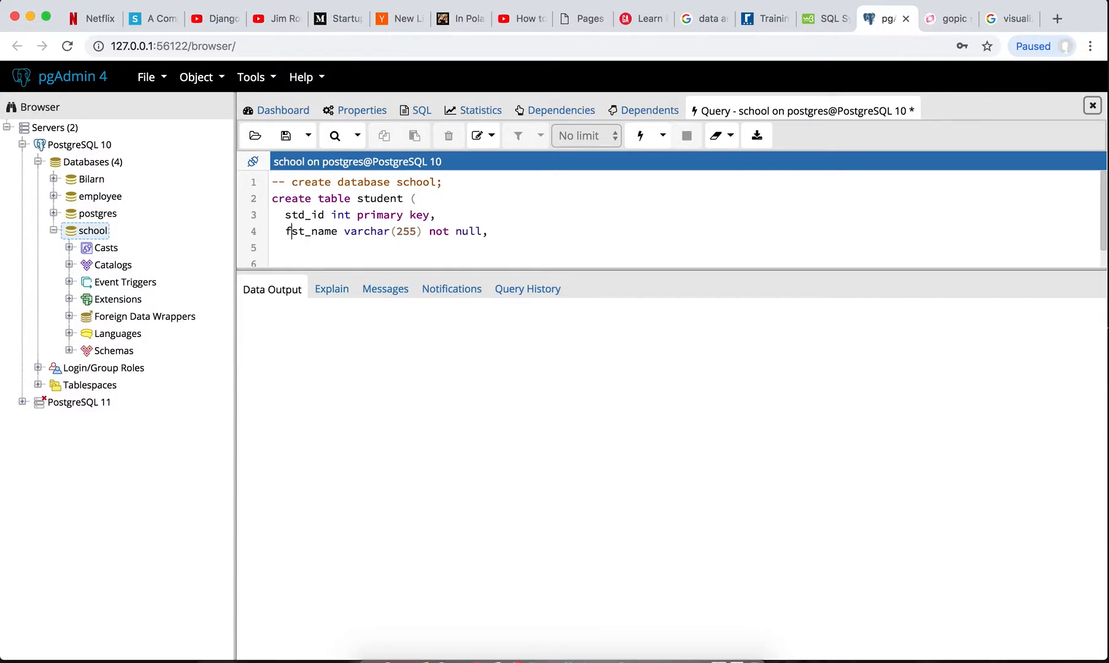
pyautogui.write('ir')
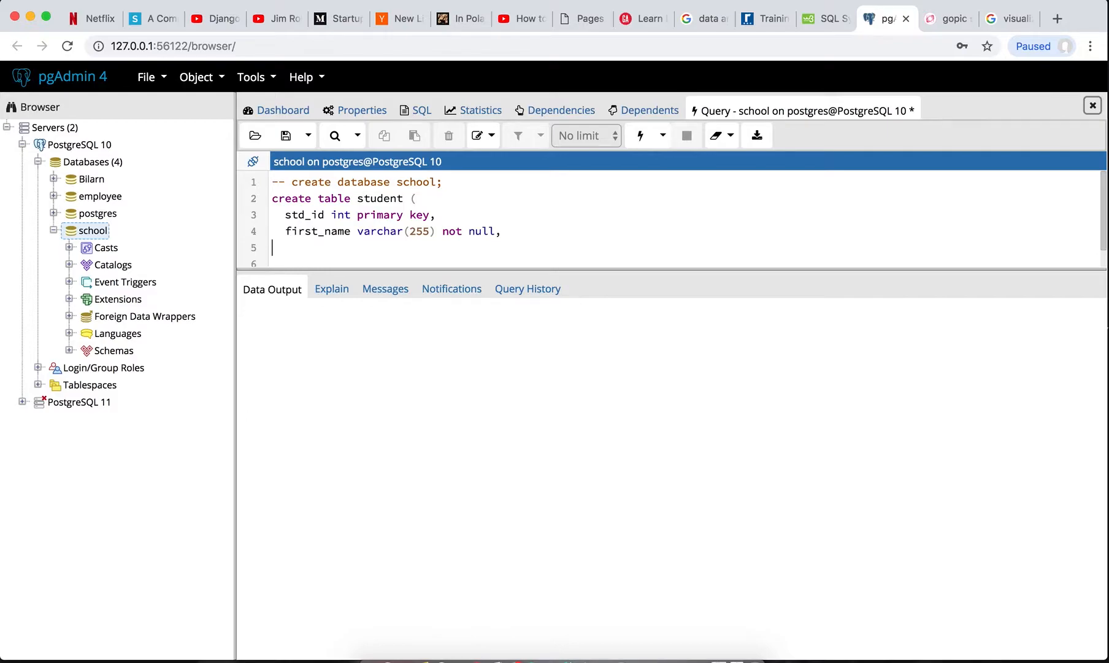
# Add a third column 'last_name varchar(255),' after first_name.
pyautogui.write('last')
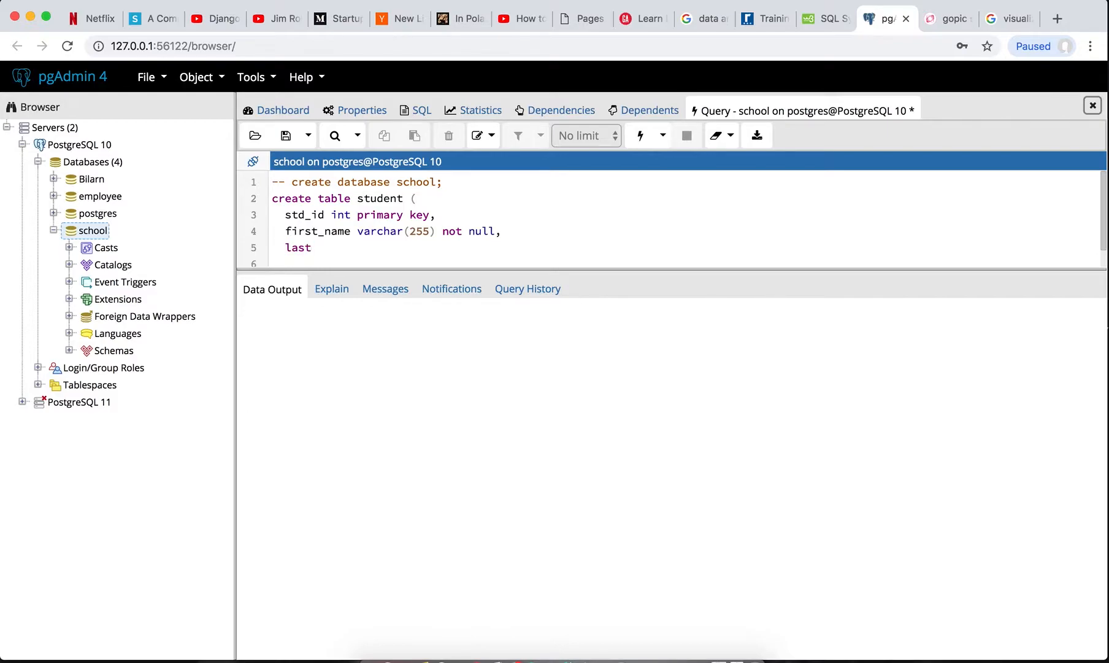
pyautogui.write('_name')
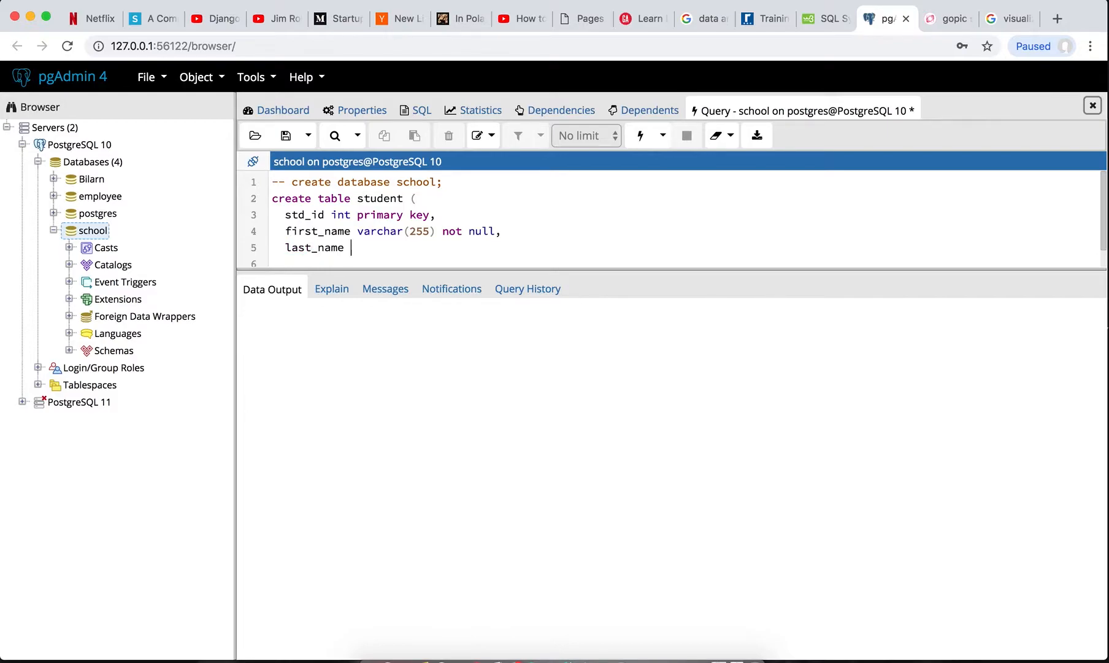
pyautogui.write('v')
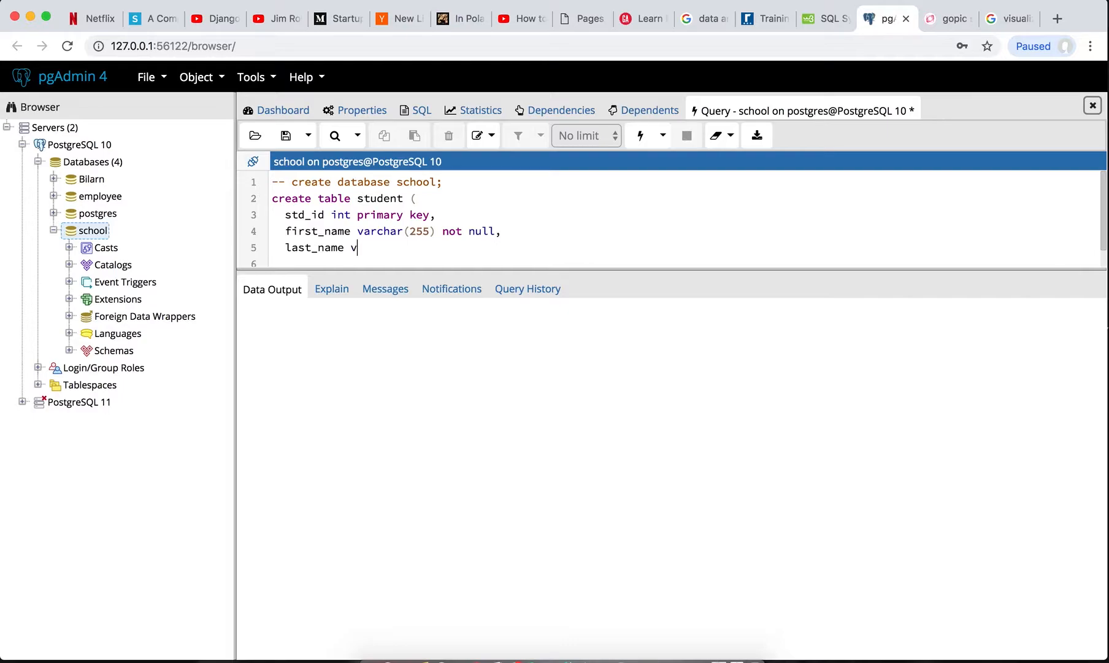
pyautogui.write('archar')
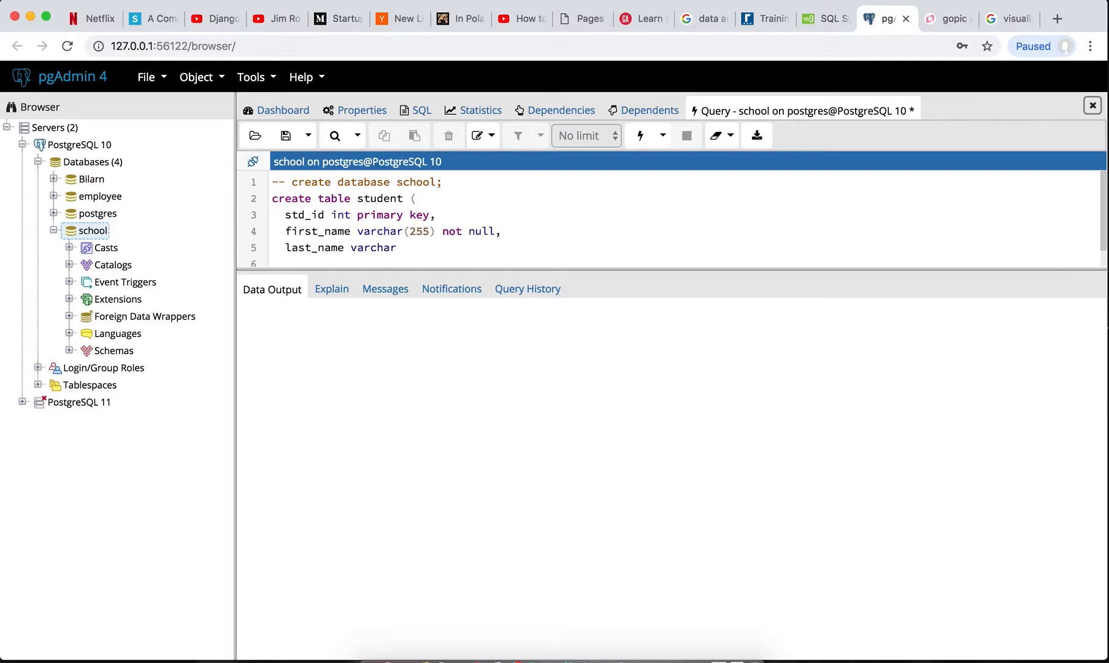
pyautogui.write('()')
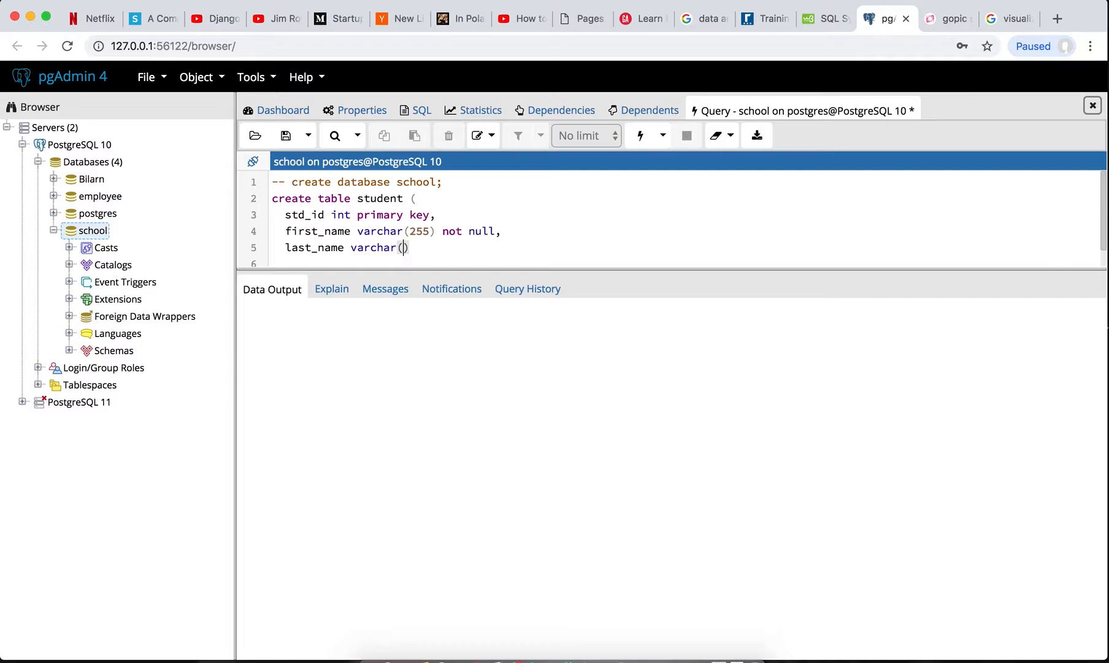
pyautogui.write('255')
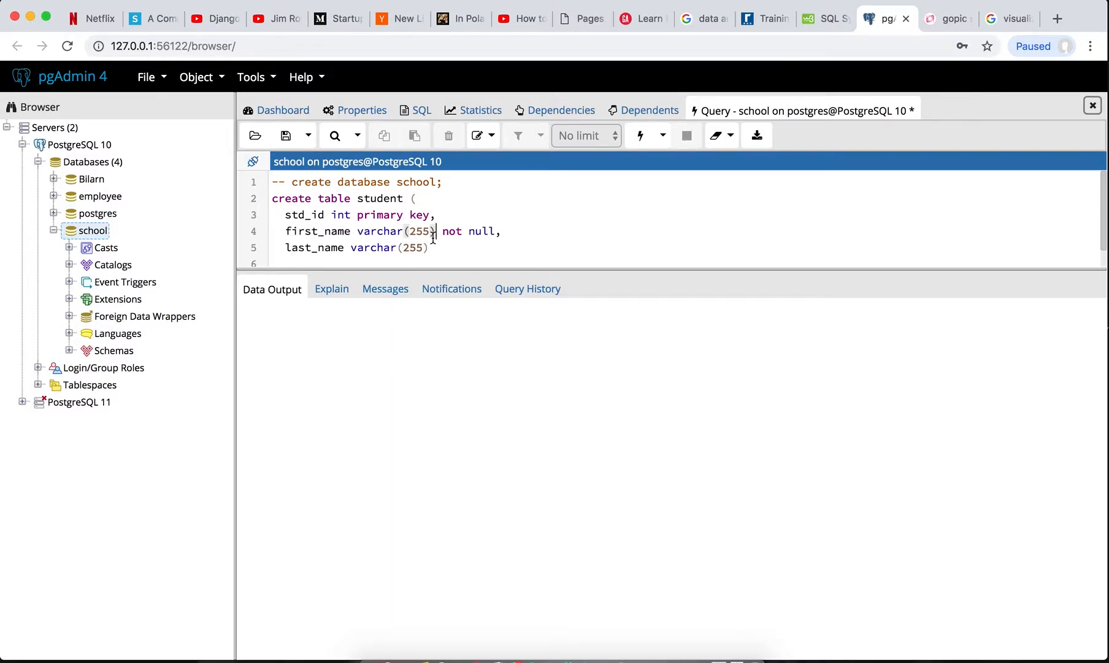
pyautogui.write(',')
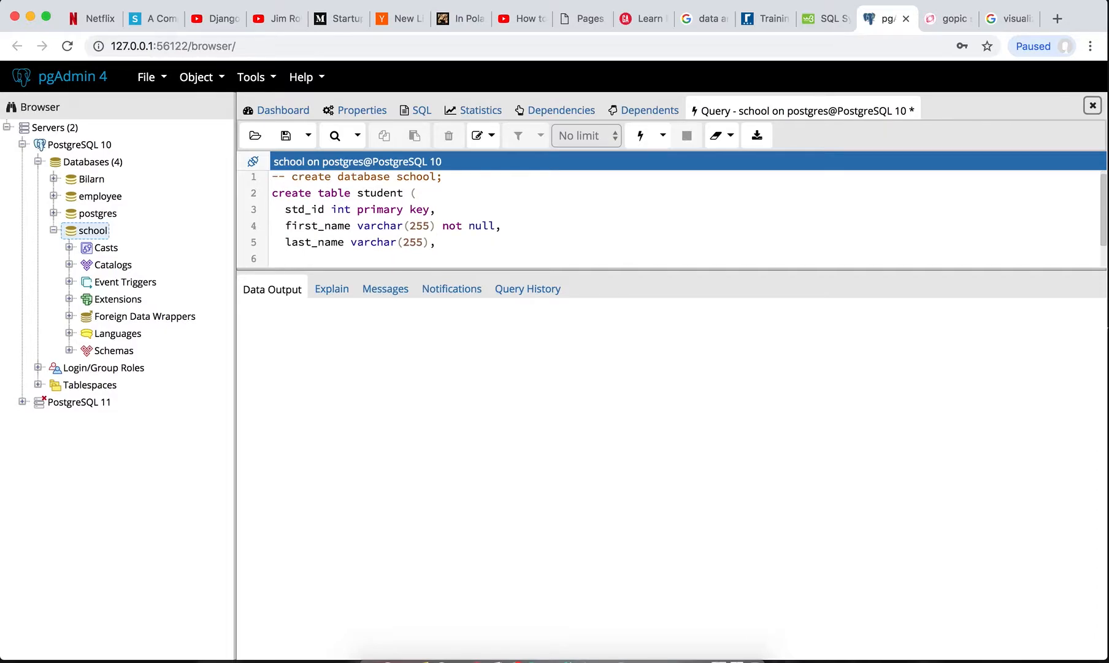
# Finish the definition with 'address text', 'age int,' and 'phone text' before ');'.
pyautogui.write('address text ,')
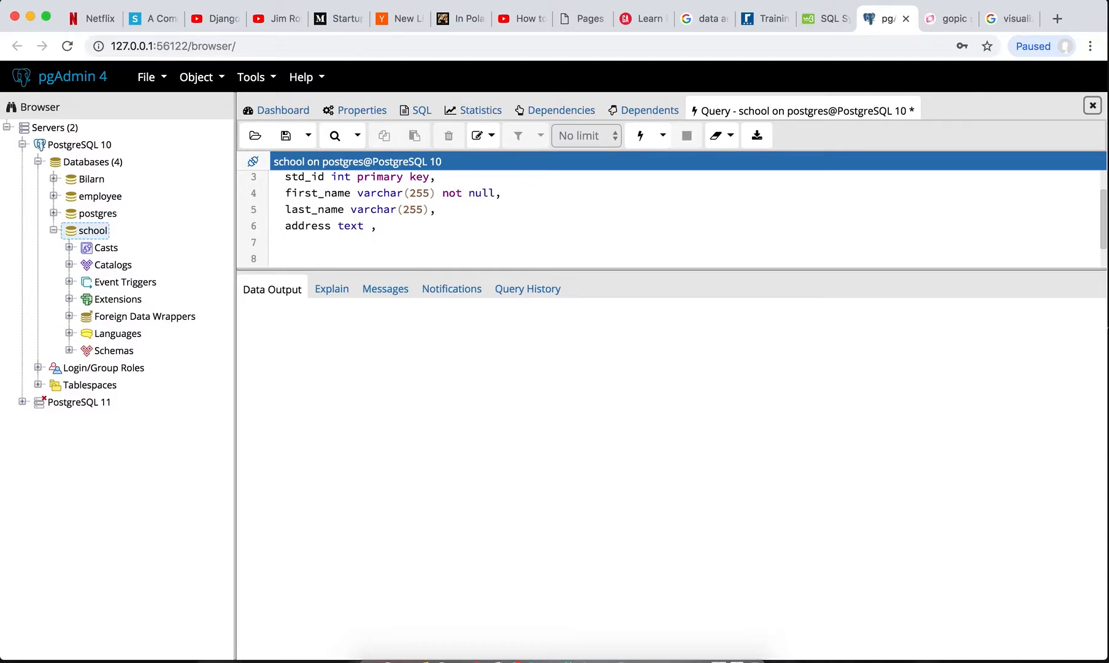
pyautogui.write('age int')
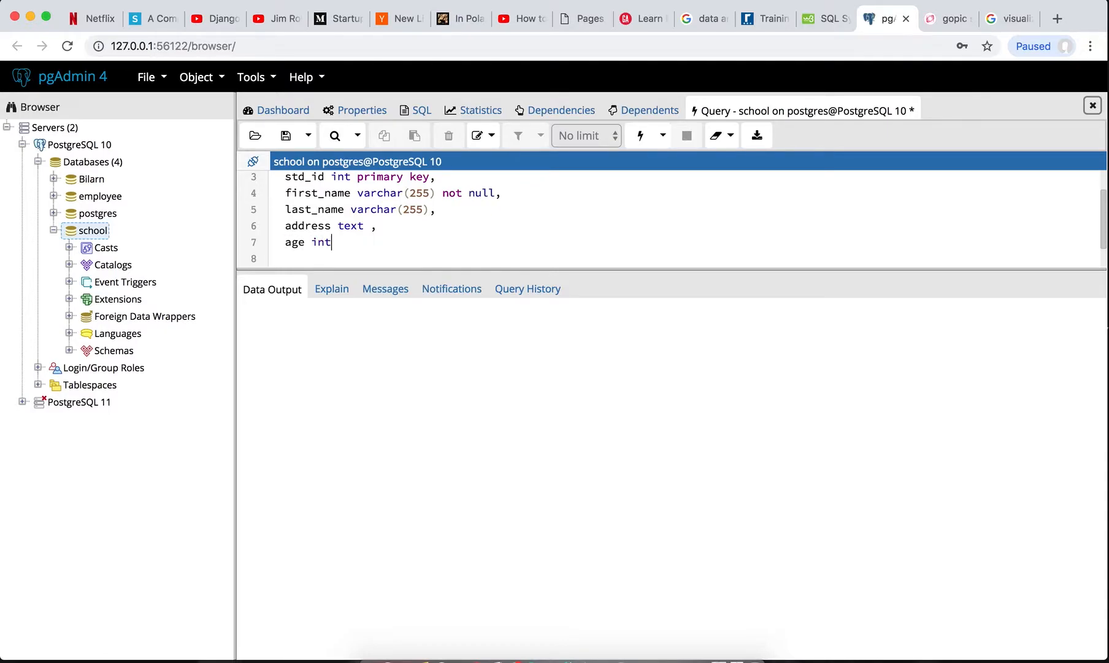
pyautogui.write(',')
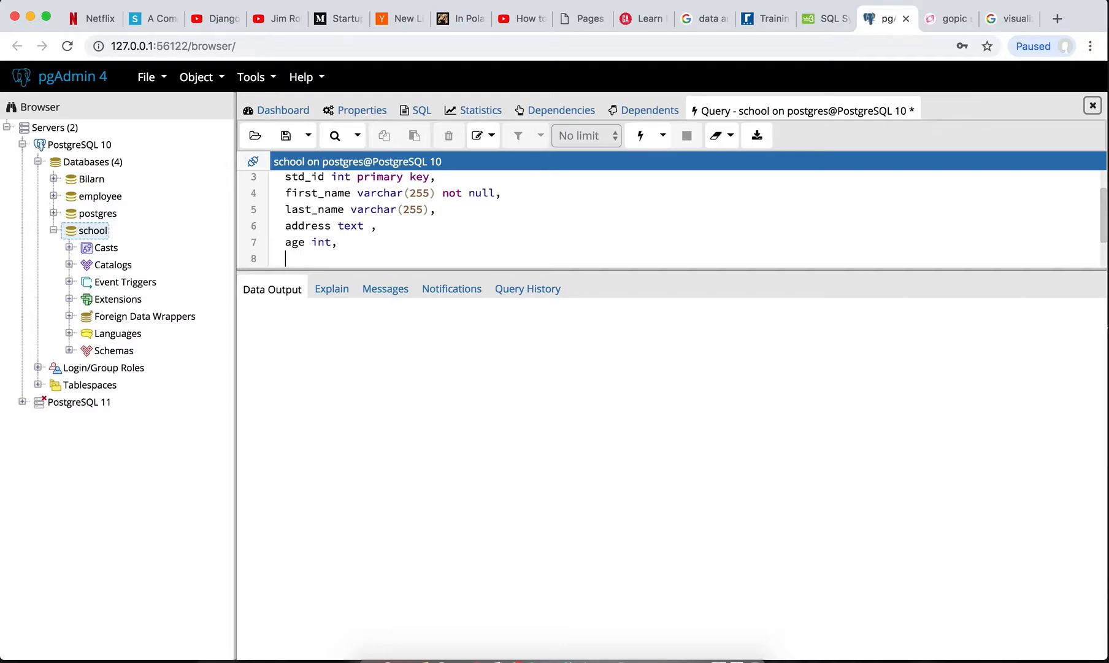
pyautogui.write('p')
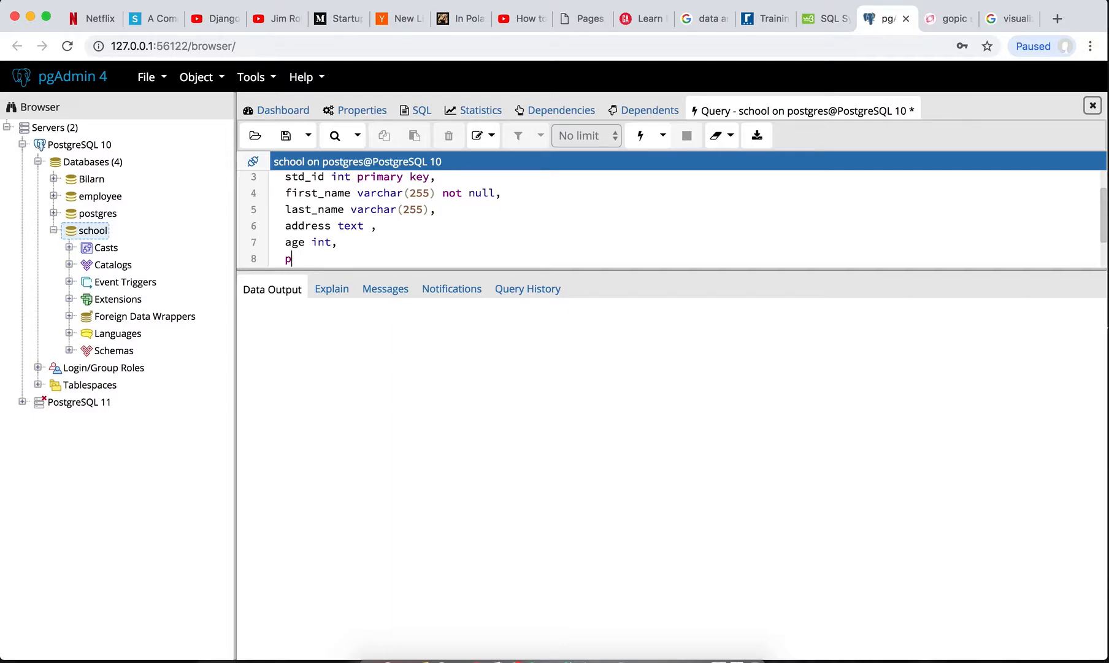
pyautogui.write('hone')
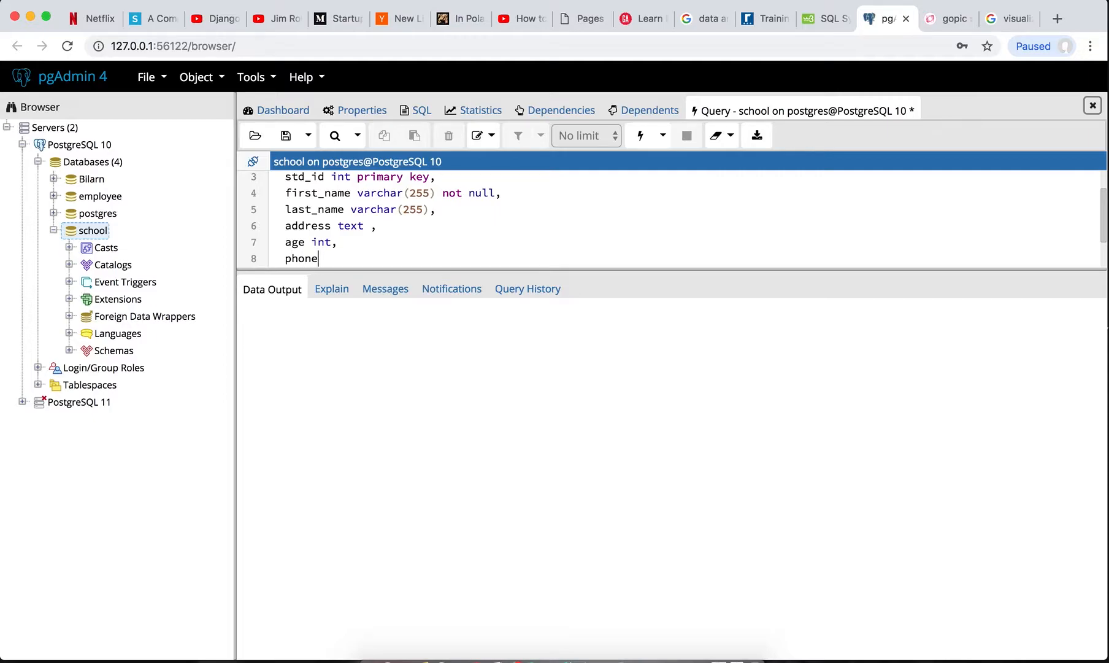
pyautogui.write('text')
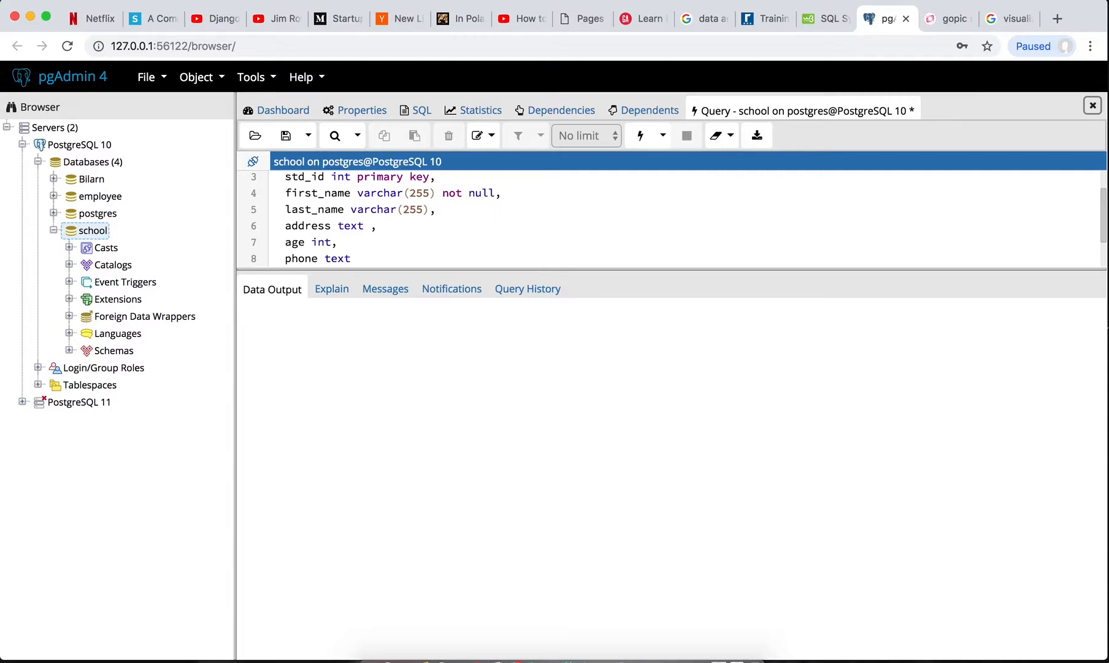
pyautogui.scroll(-3)
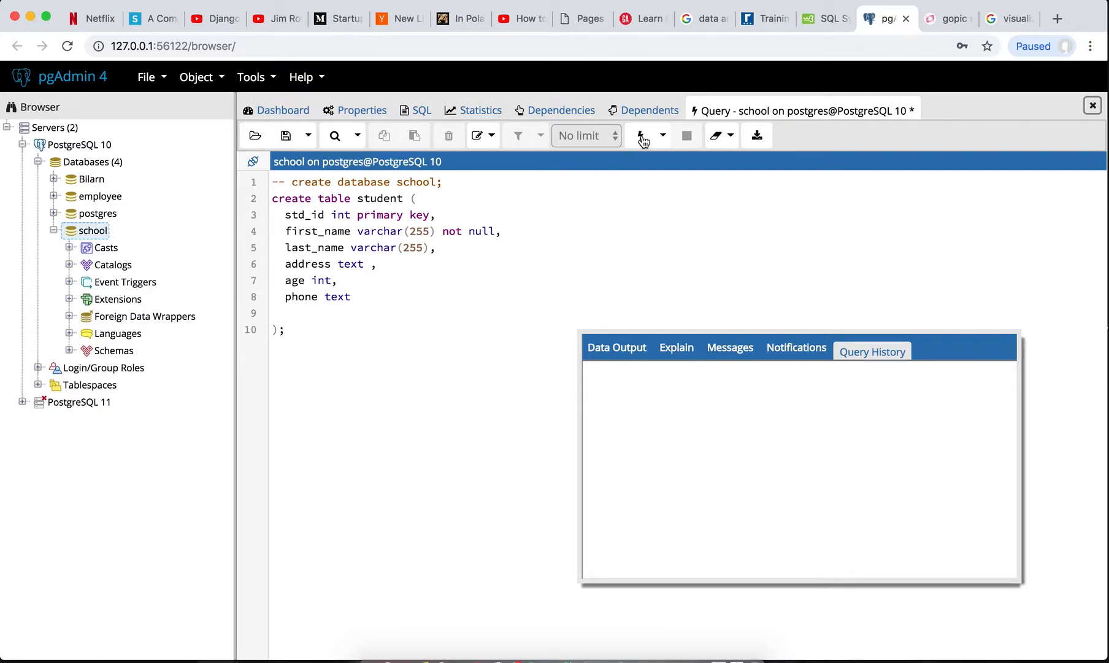
# Execute the create table statement, getting a successful CREATE TABLE result in 52 msec.
pyautogui.click(640, 135)
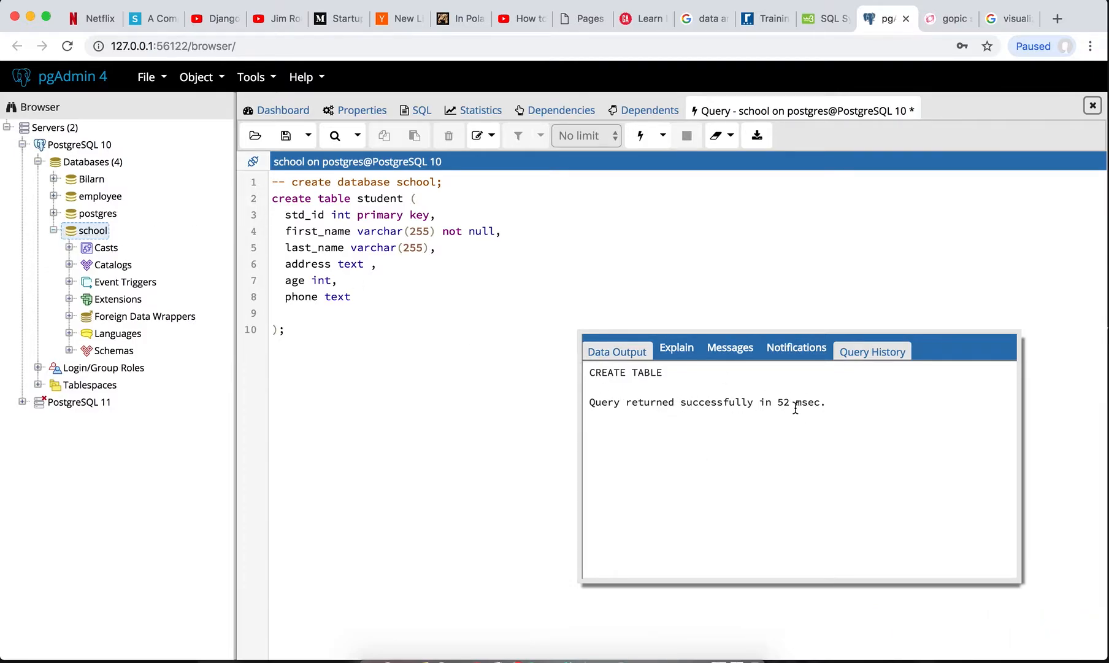
pyautogui.click(54, 229)
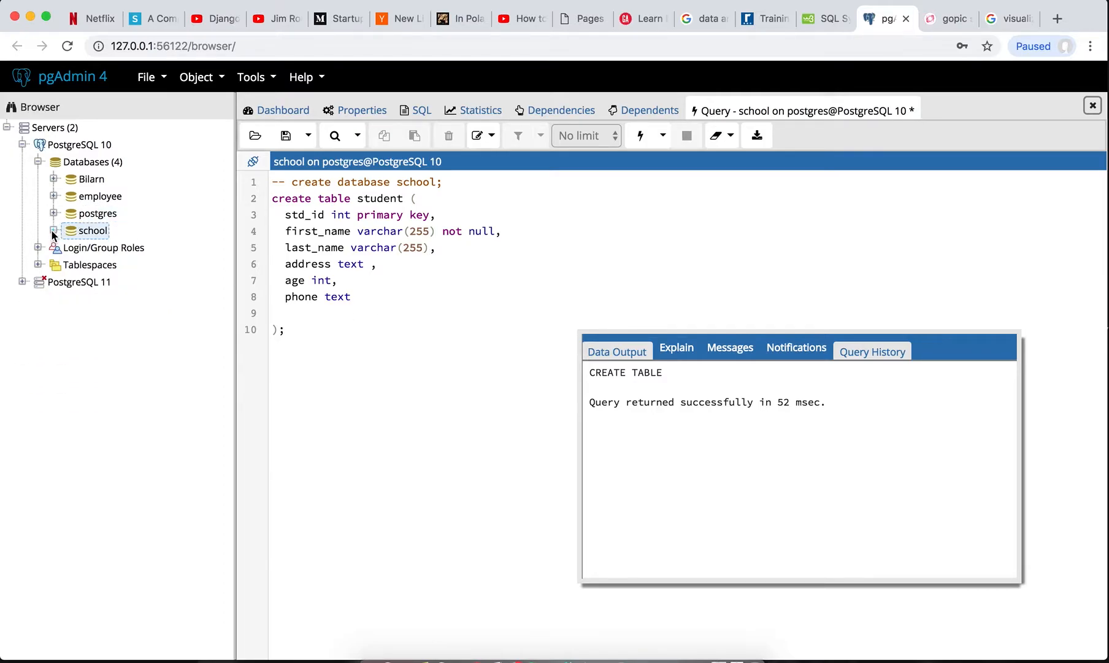
# Refresh Databases and expand school > Schemas > public > Tables > student to show its Columns, Constraints, Indexes, Rules and Triggers.
pyautogui.rightClick(86, 162)
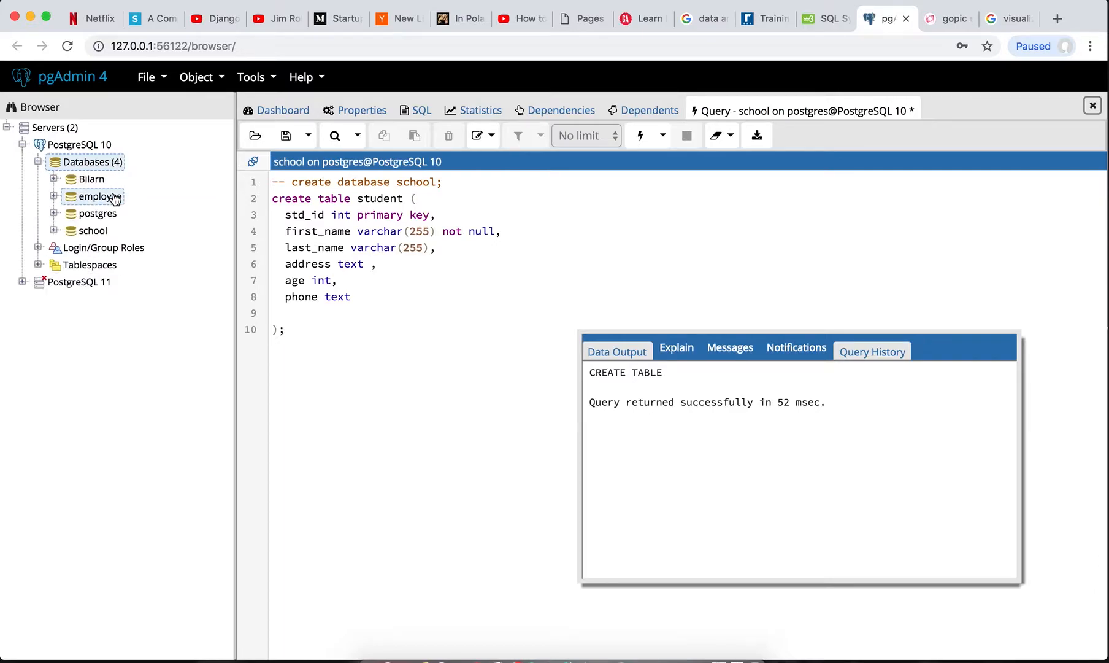
pyautogui.click(54, 230)
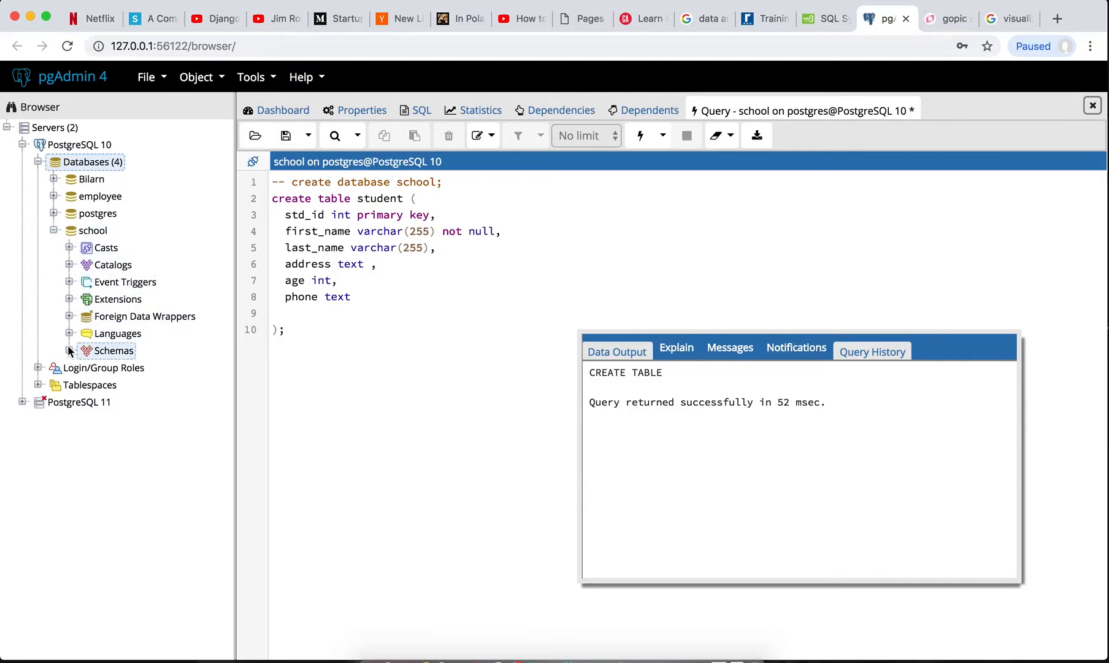
pyautogui.click(69, 349)
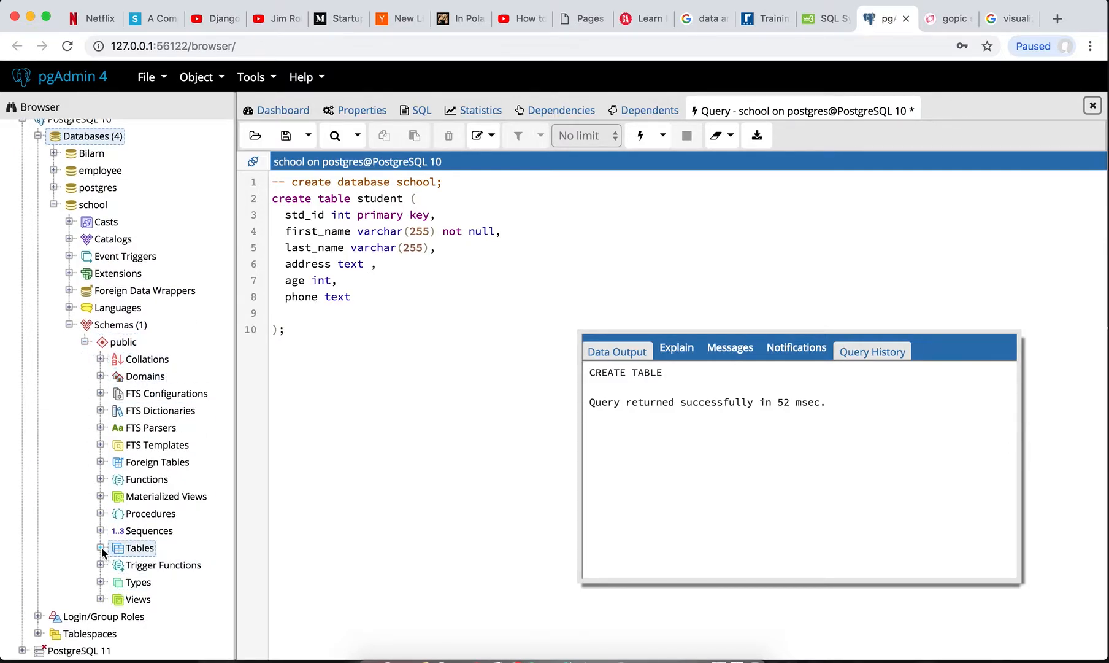
pyautogui.click(101, 548)
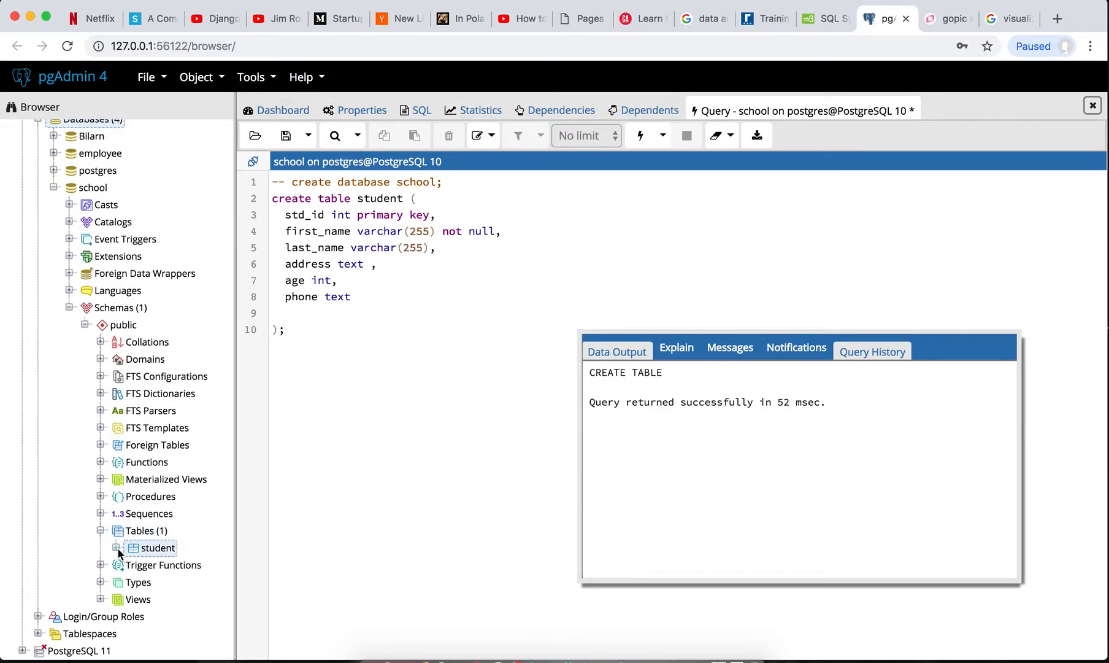
pyautogui.click(115, 547)
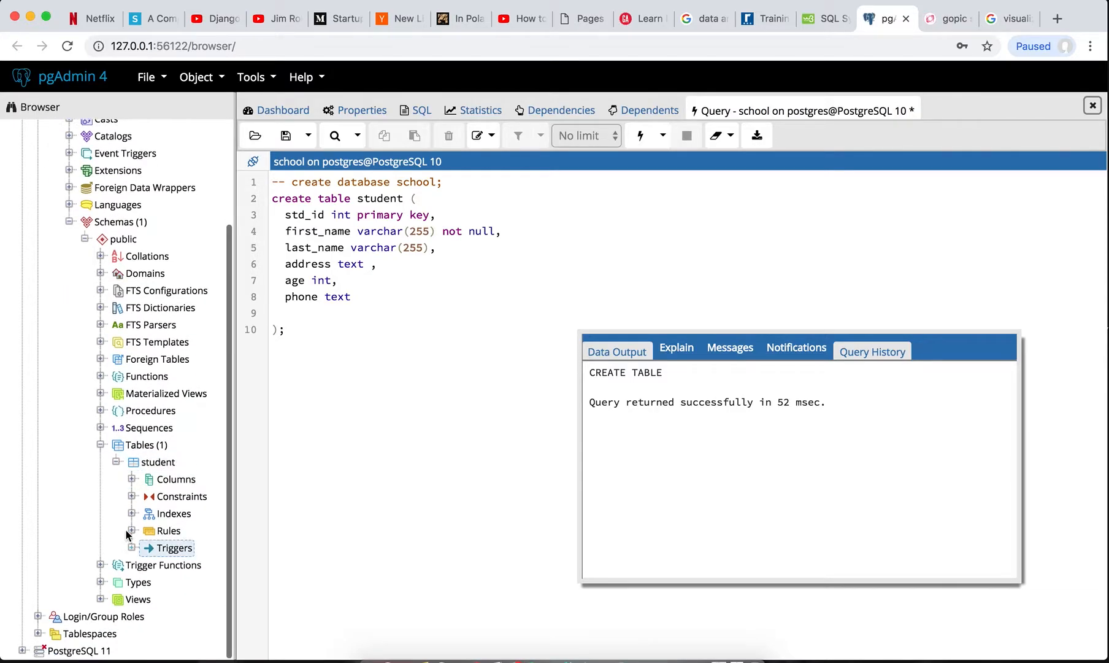